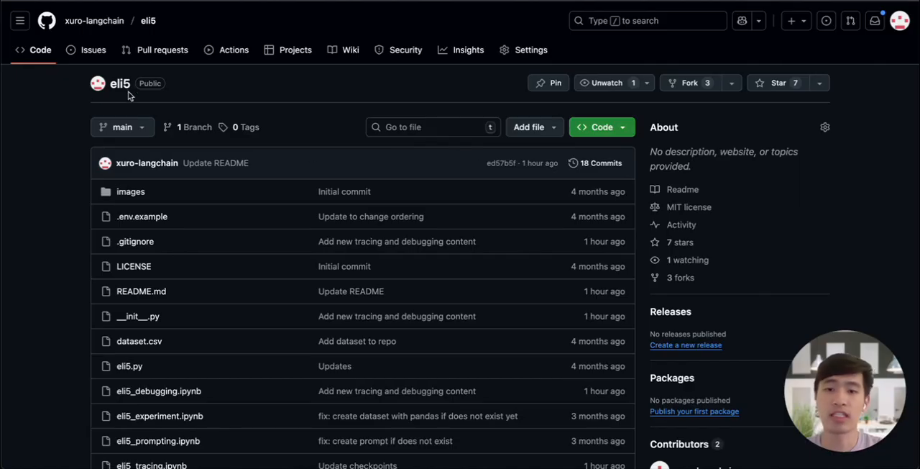
mouse_move(206, 144)
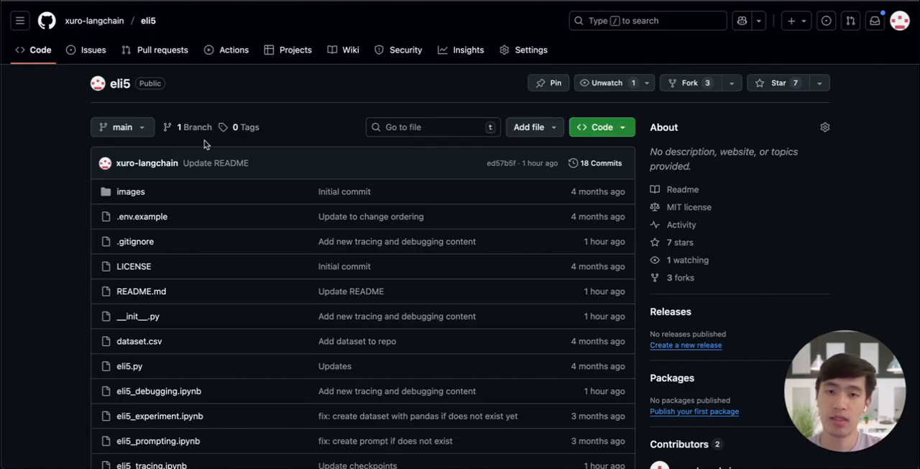
mouse_move(221, 132)
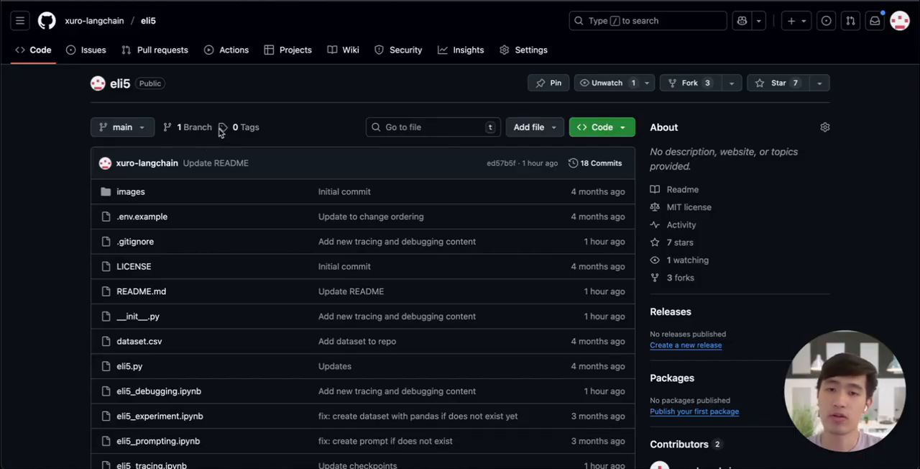
mouse_move(114, 263)
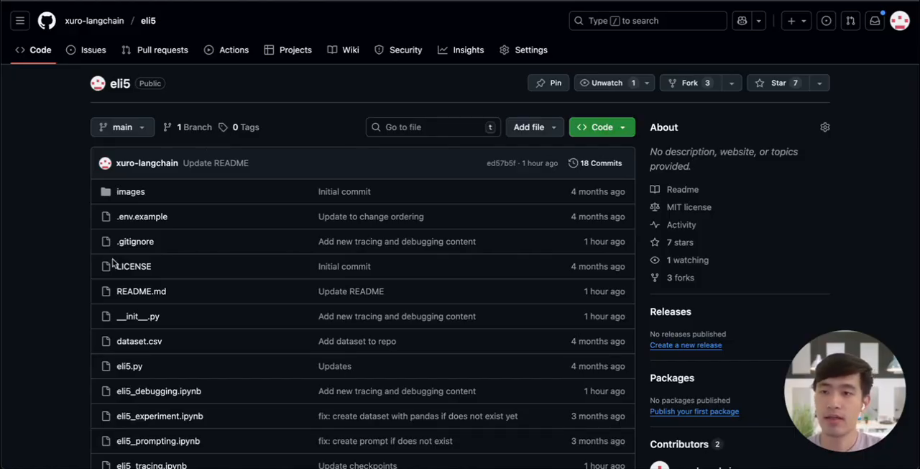
Step: Open langgraph.json, the config defining the ELI5, Buggy ELI5 and Flaky ELI5 graphs
scroll(down, 3)
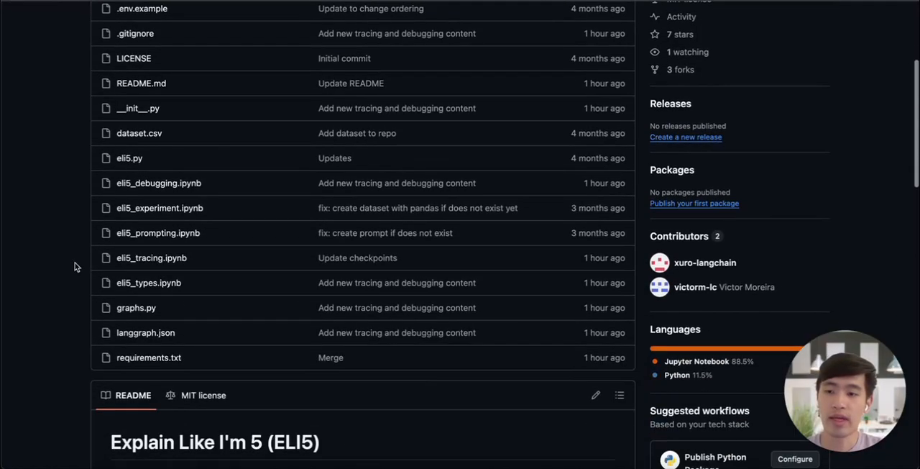
mouse_move(146, 326)
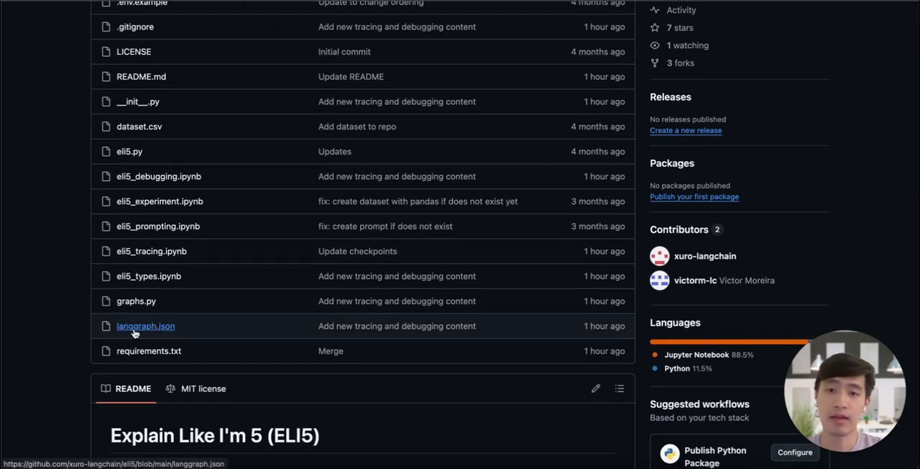
mouse_move(145, 326)
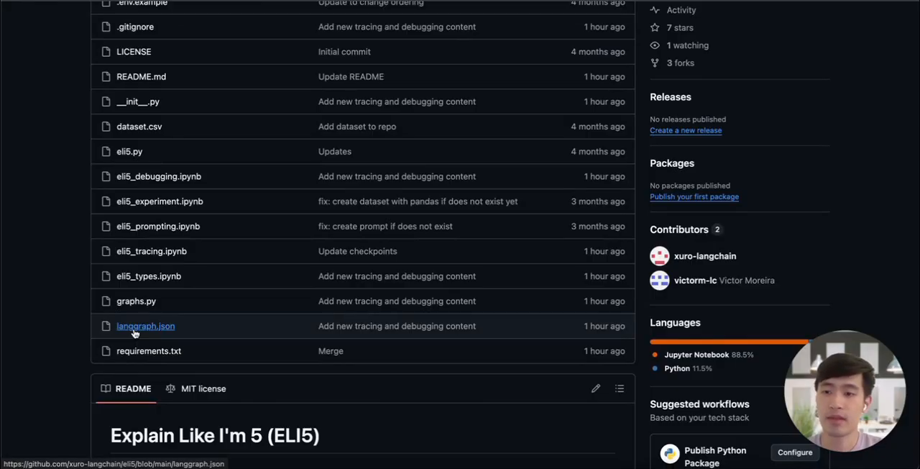
click(145, 325)
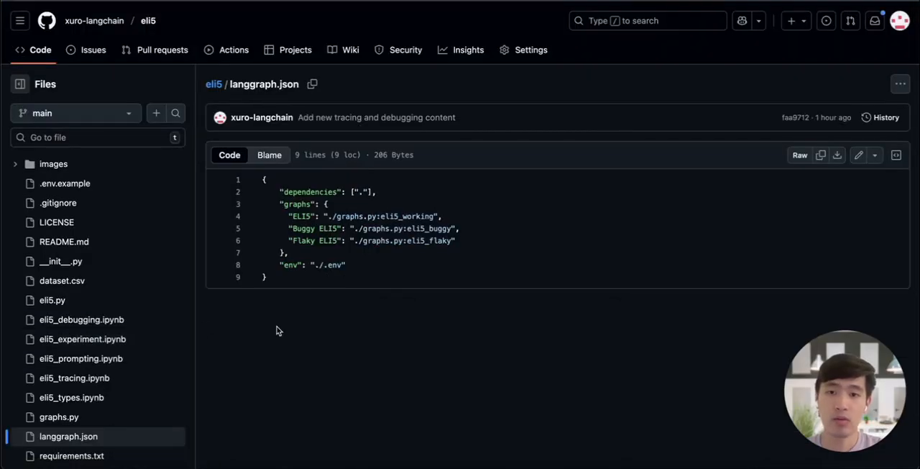
mouse_move(309, 216)
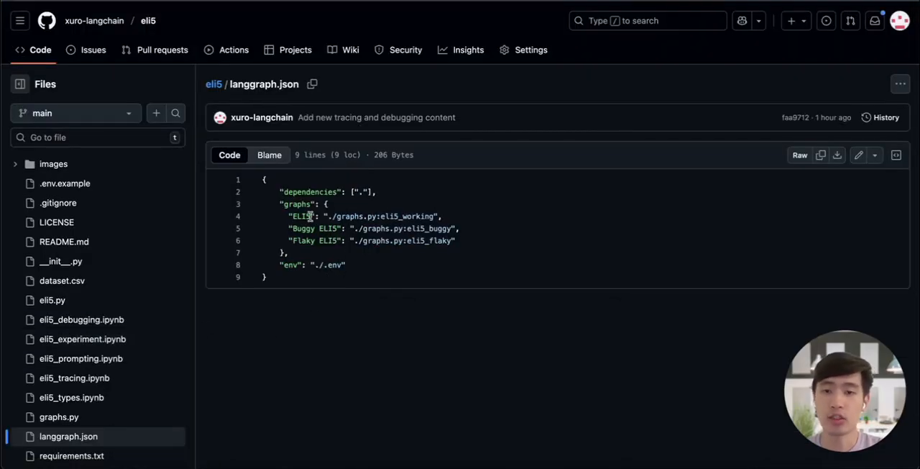
mouse_move(450, 178)
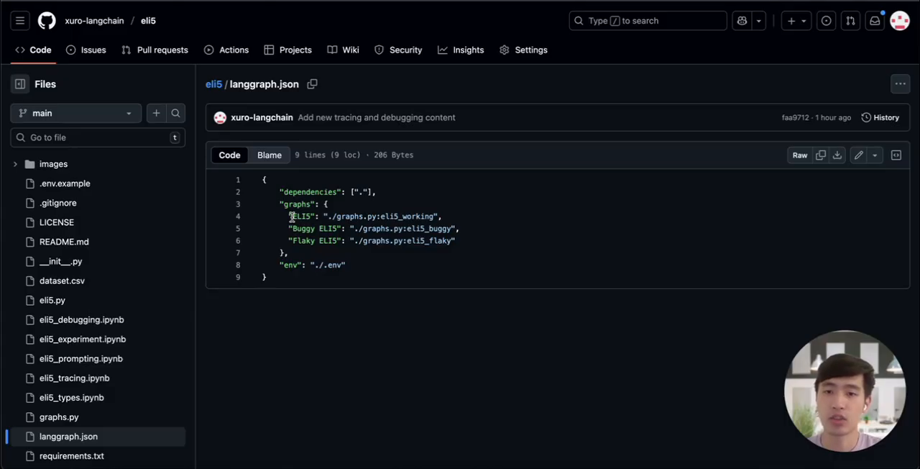
mouse_move(412, 190)
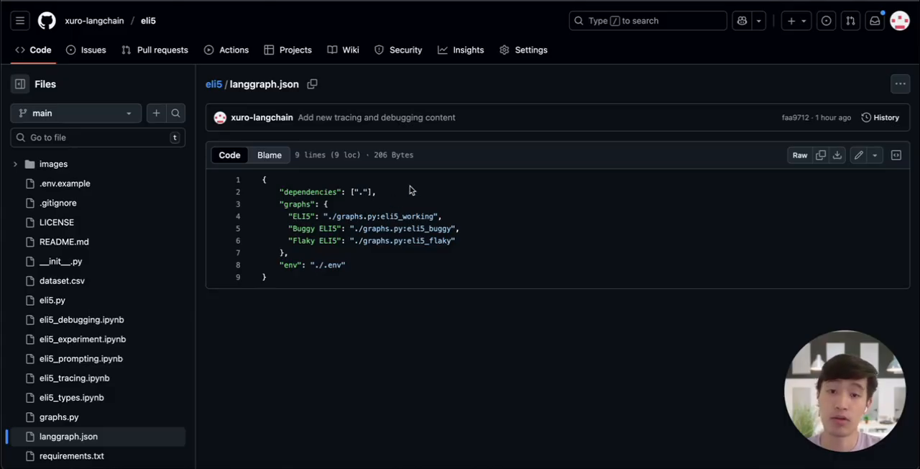
mouse_move(373, 207)
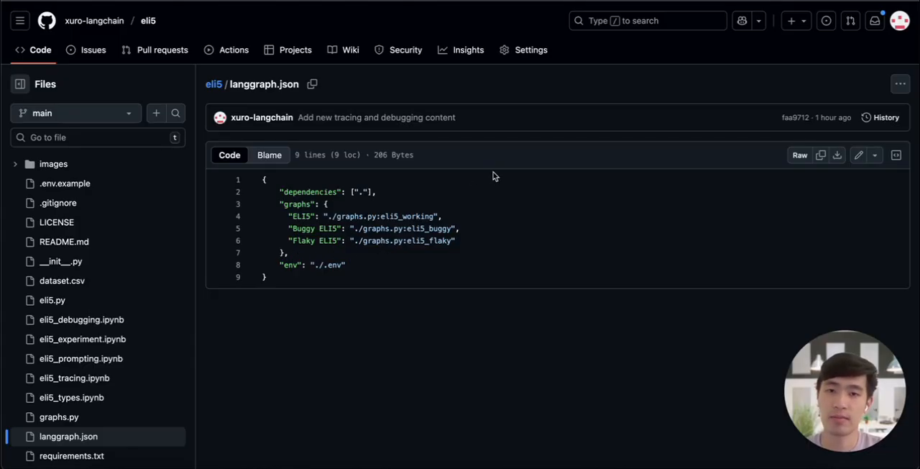
mouse_move(467, 213)
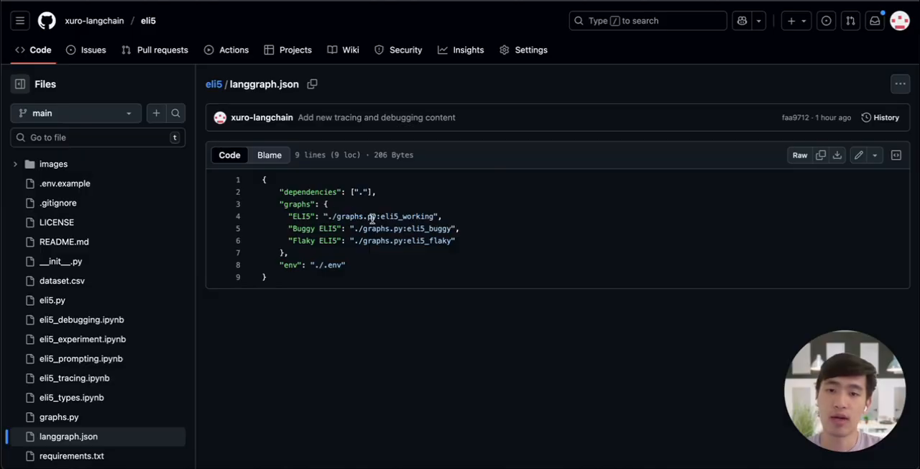
mouse_move(172, 335)
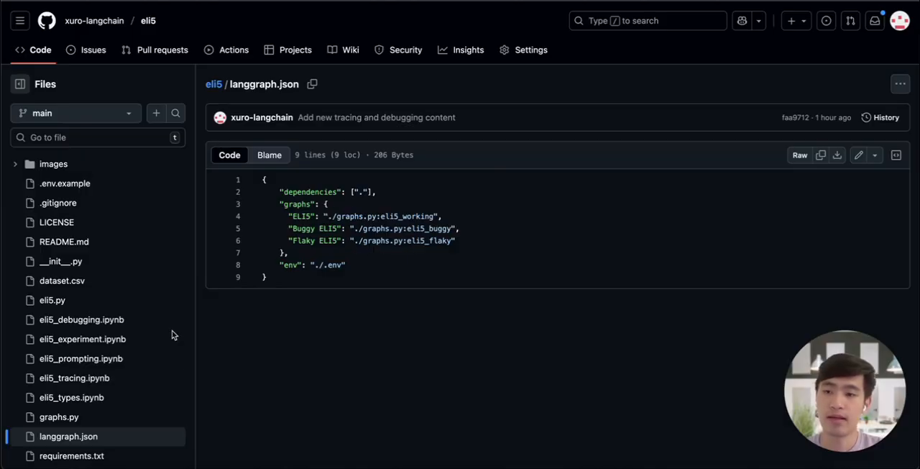
Step: Open graphs.py and scroll through the ELI5 graph code
click(58, 416)
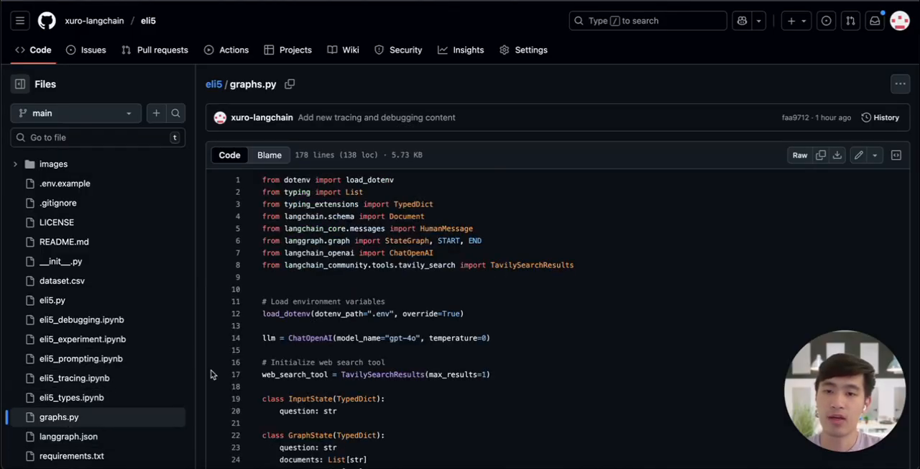
scroll(down, 3)
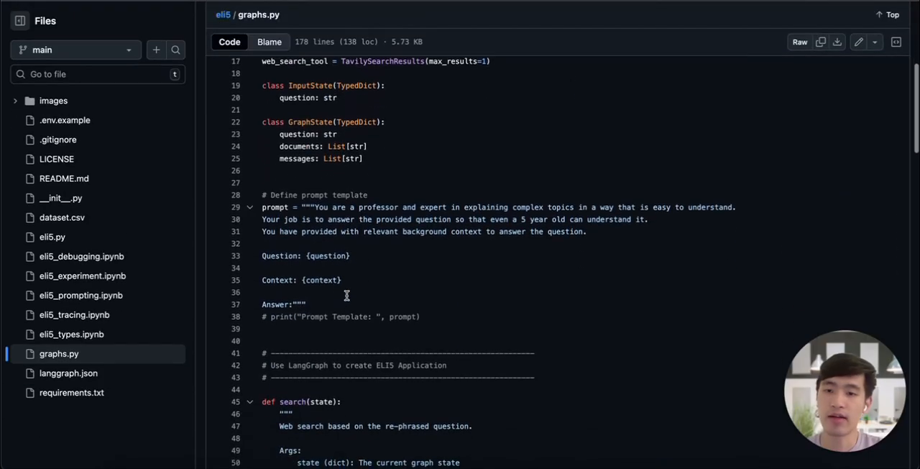
scroll(down, 3)
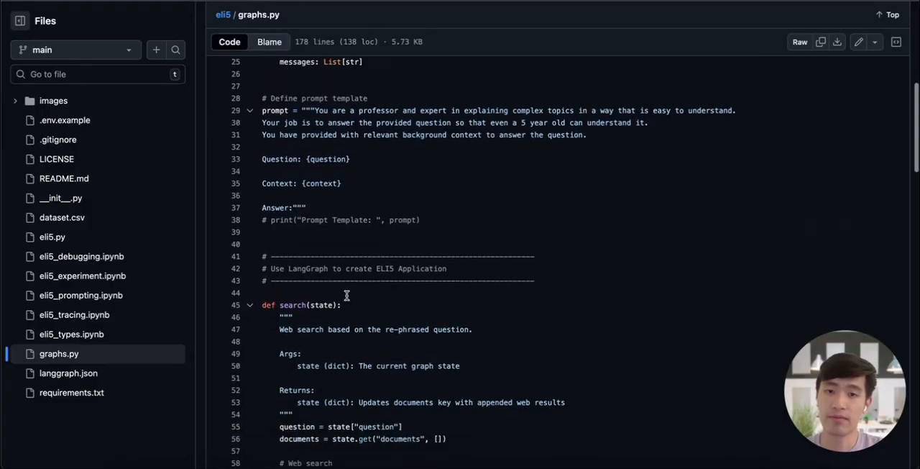
scroll(down, 3)
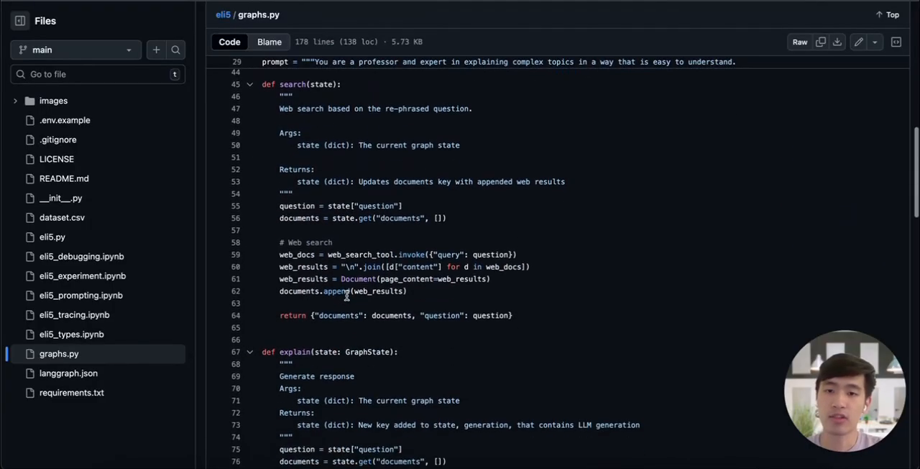
scroll(down, 3)
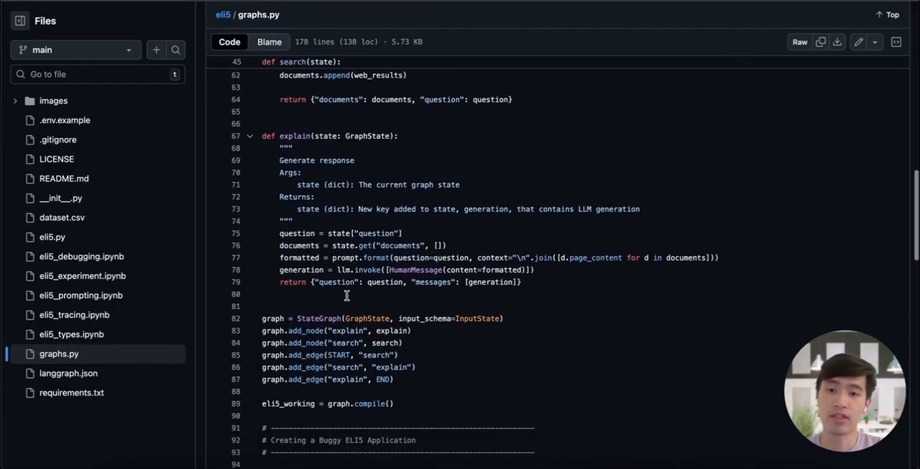
scroll(down, 3)
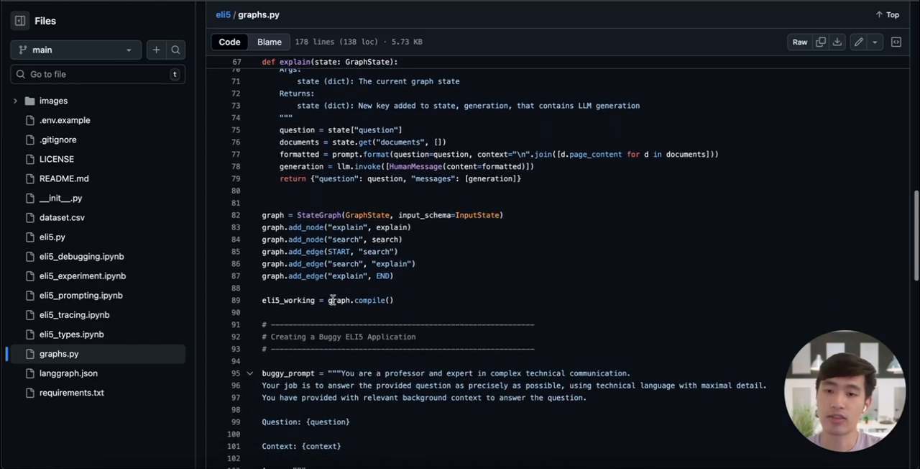
Step: Highlight the compile lines for the working and flaky ELI5 graphs
triple_click(327, 300)
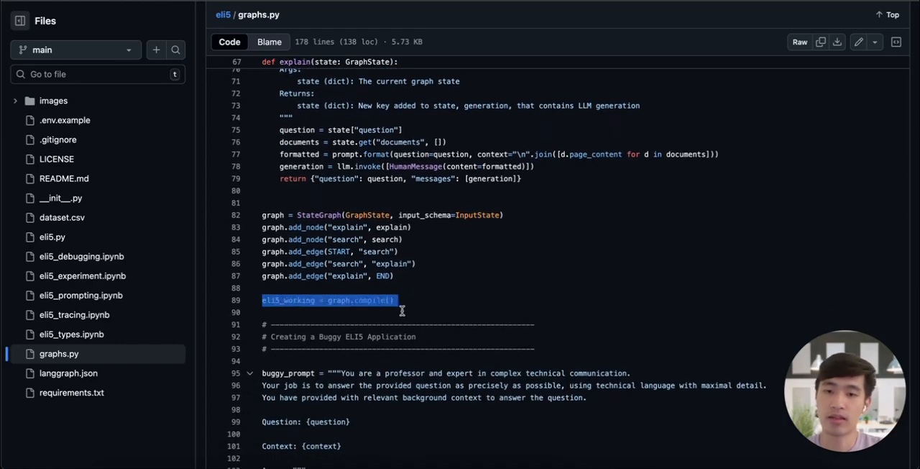
scroll(down, 3)
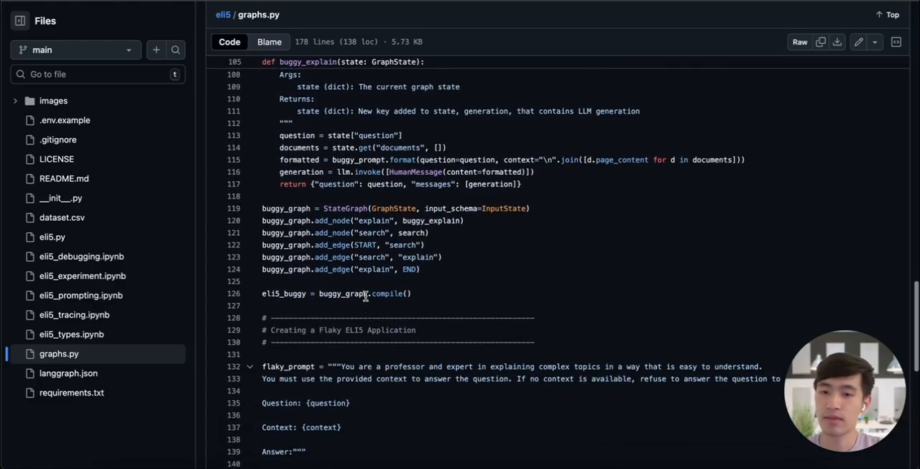
scroll(down, 3)
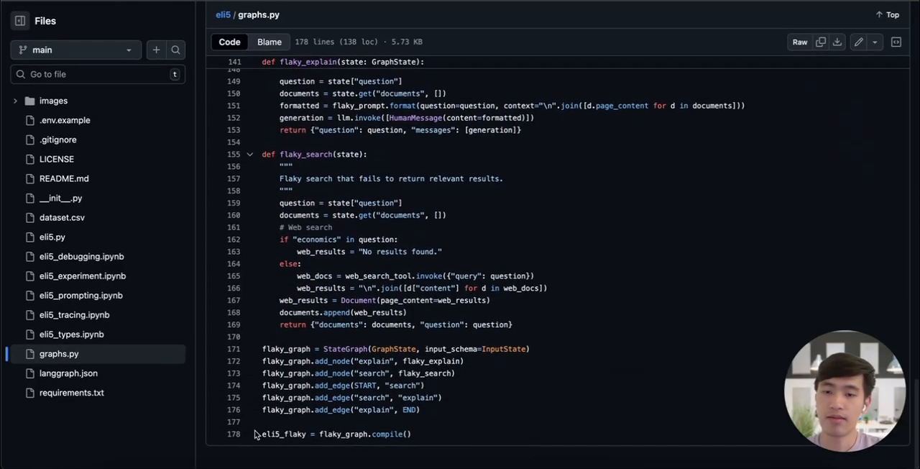
triple_click(337, 433)
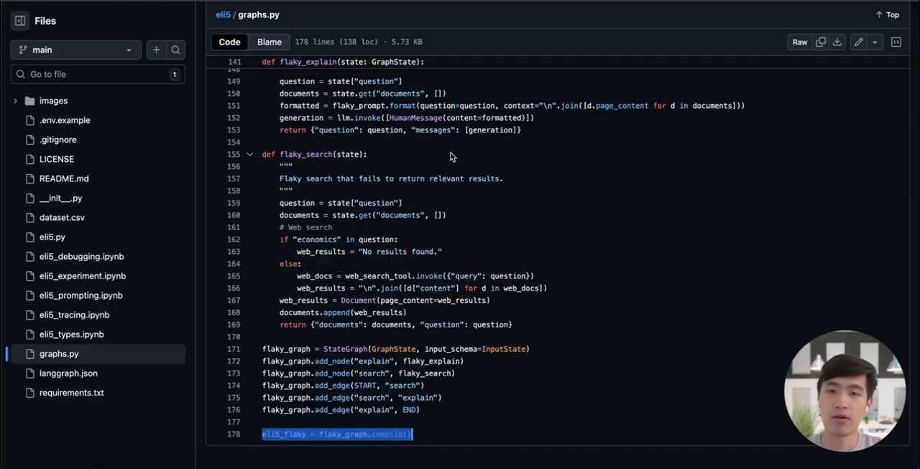
mouse_move(471, 293)
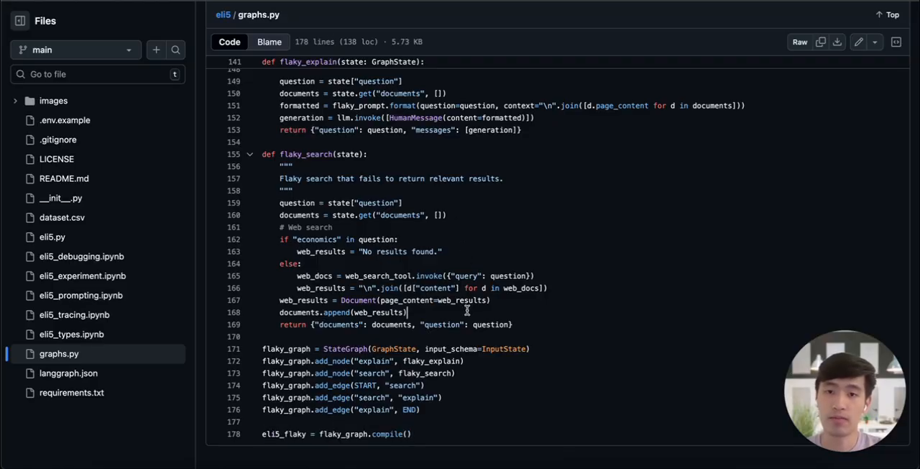
Step: Open Terminal in the eli5 project and start typing the langgraph command
click(193, 453)
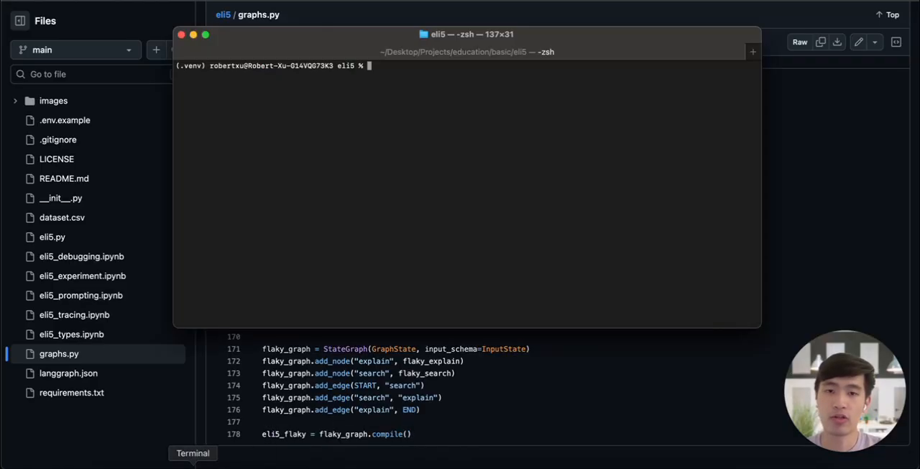
text(la)
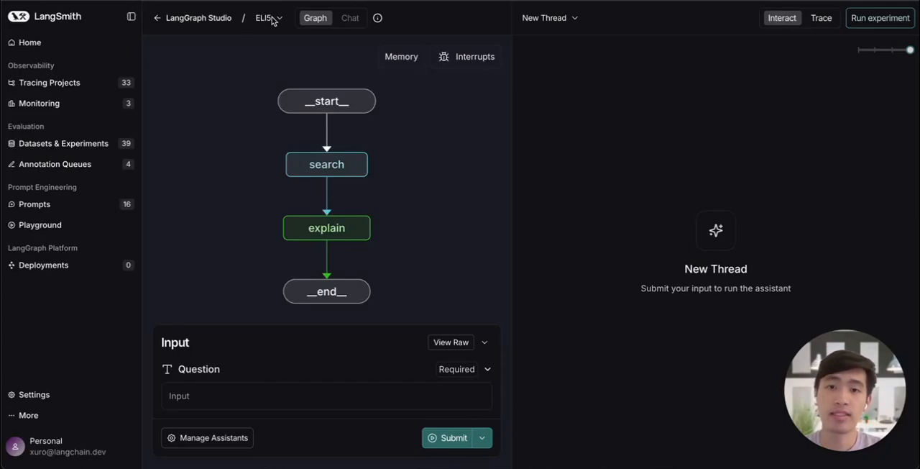
Step: Select the ELI5 graph from the Studio graph picker
click(326, 395)
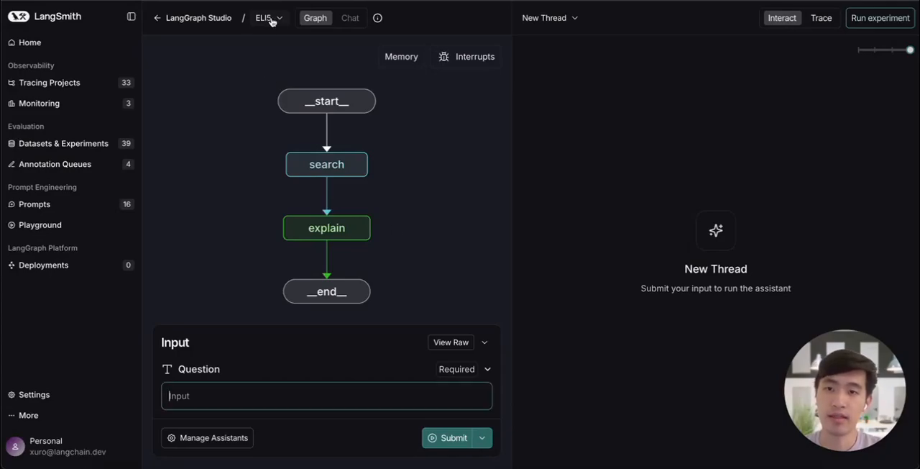
click(269, 17)
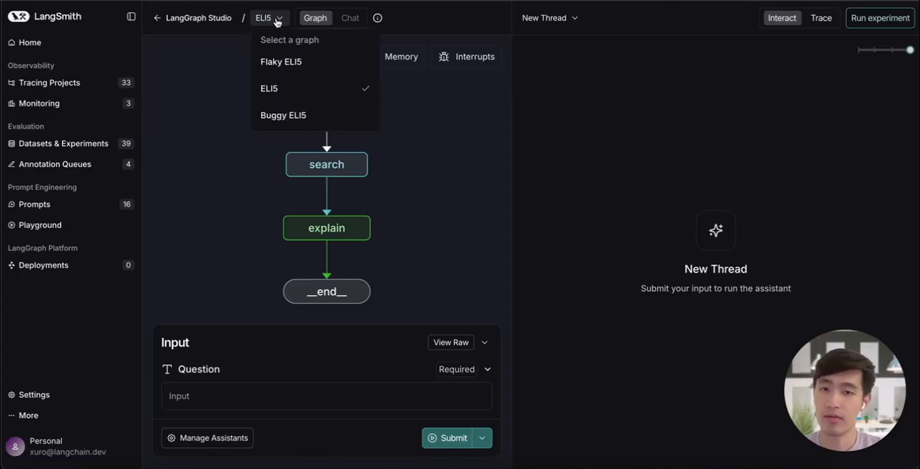
mouse_move(209, 75)
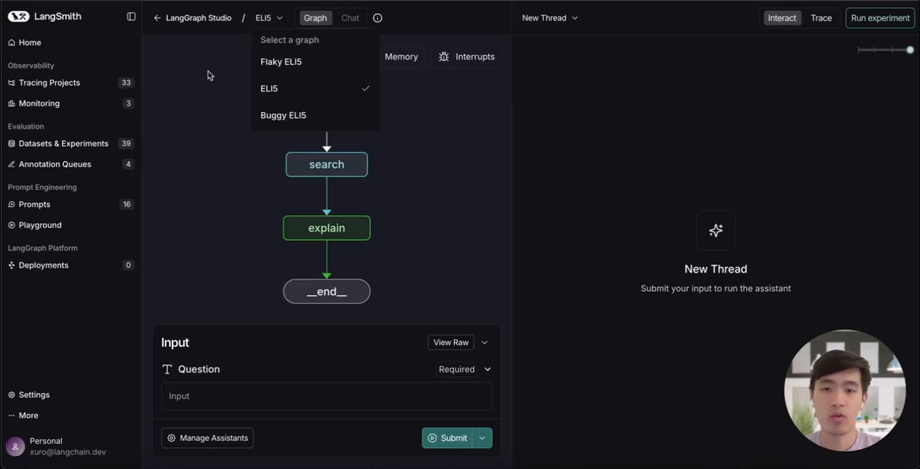
mouse_move(209, 87)
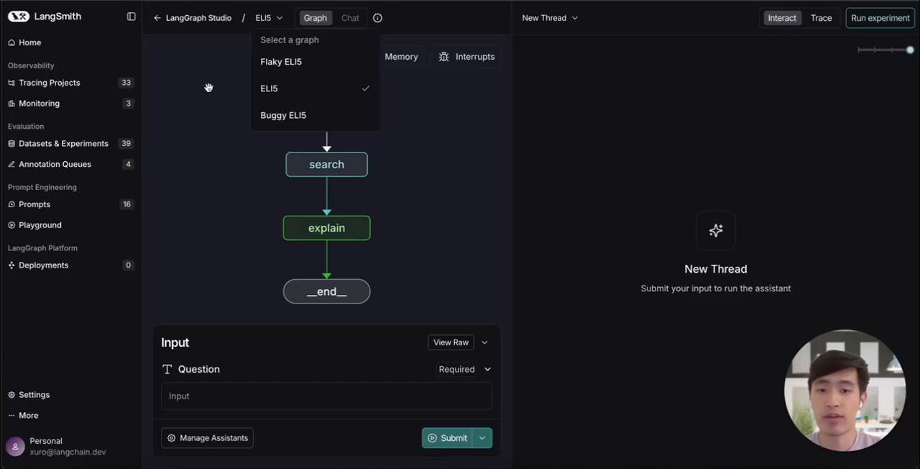
click(269, 88)
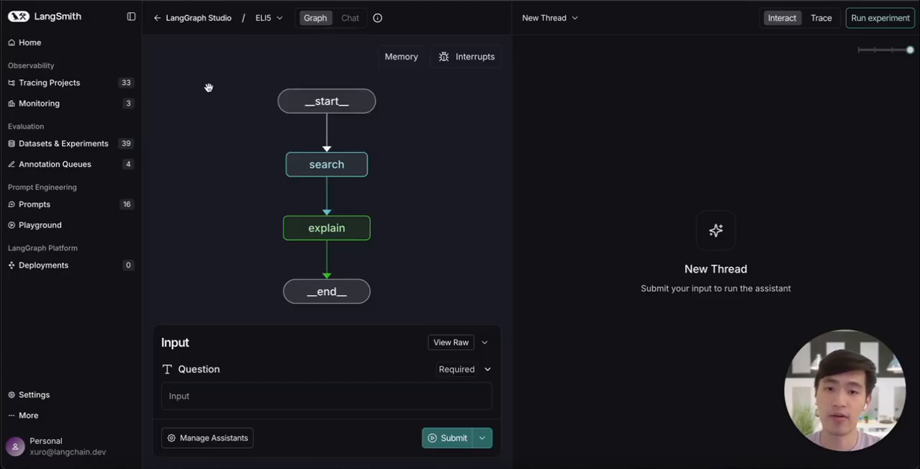
mouse_move(466, 158)
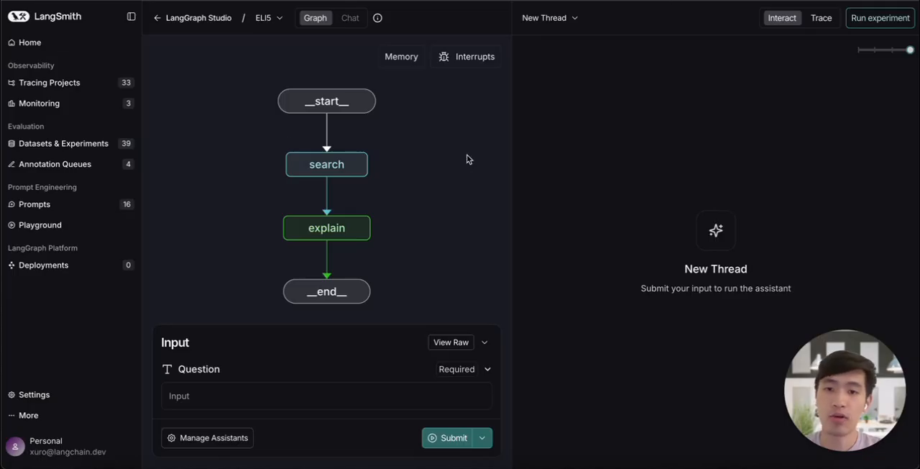
mouse_move(256, 59)
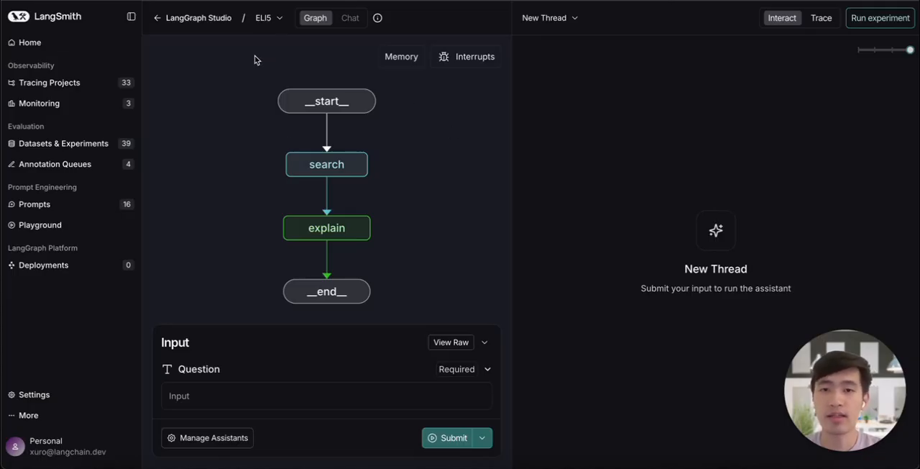
mouse_move(372, 253)
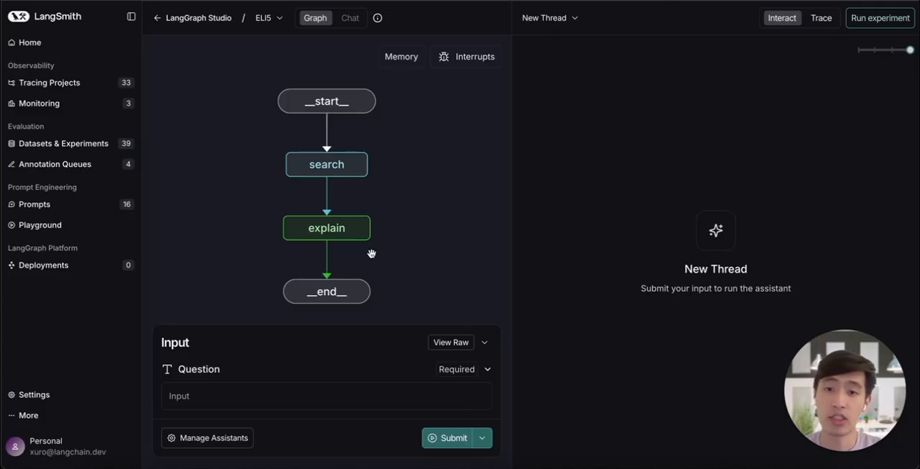
mouse_move(454, 164)
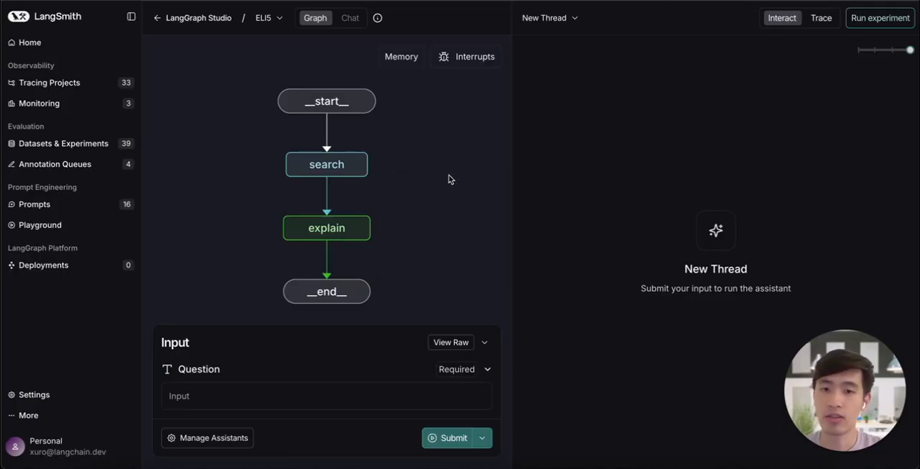
mouse_move(422, 176)
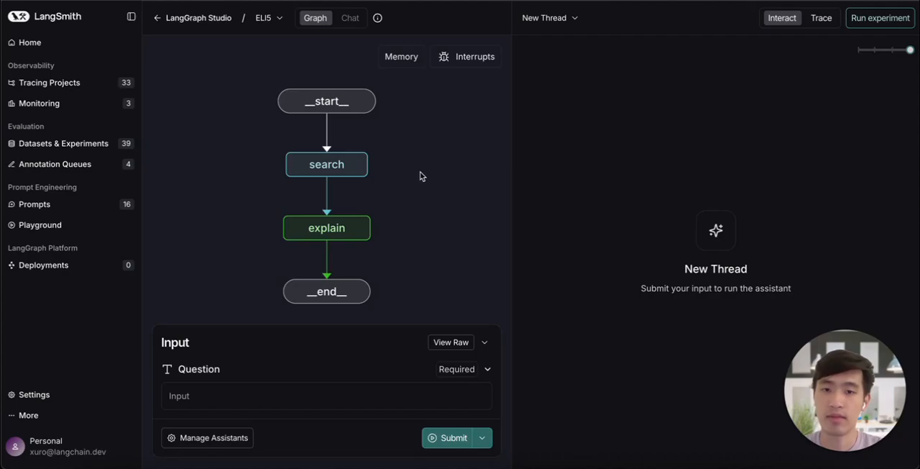
mouse_move(280, 330)
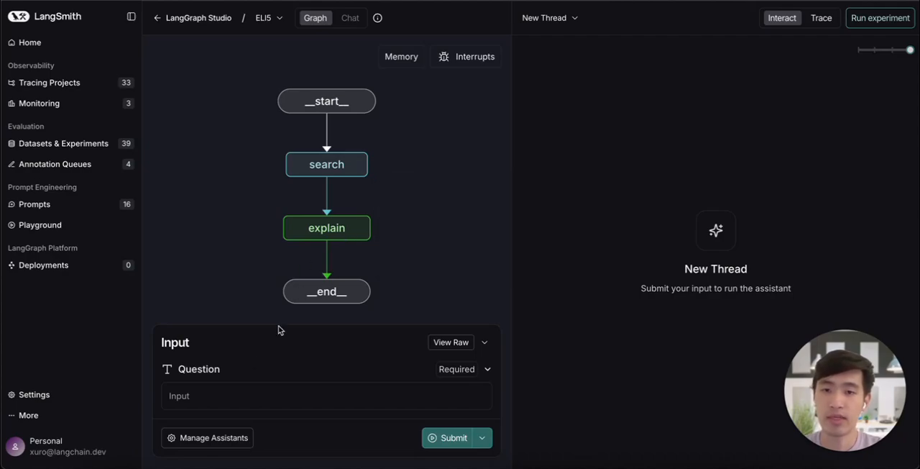
Step: Submit the question "What is complexity economics?" to the ELI5 graph
click(327, 396)
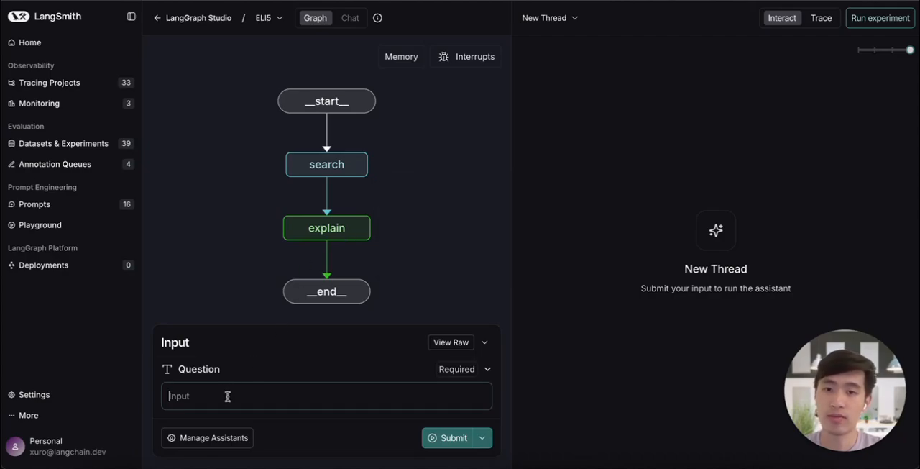
text(What is complexity economics?)
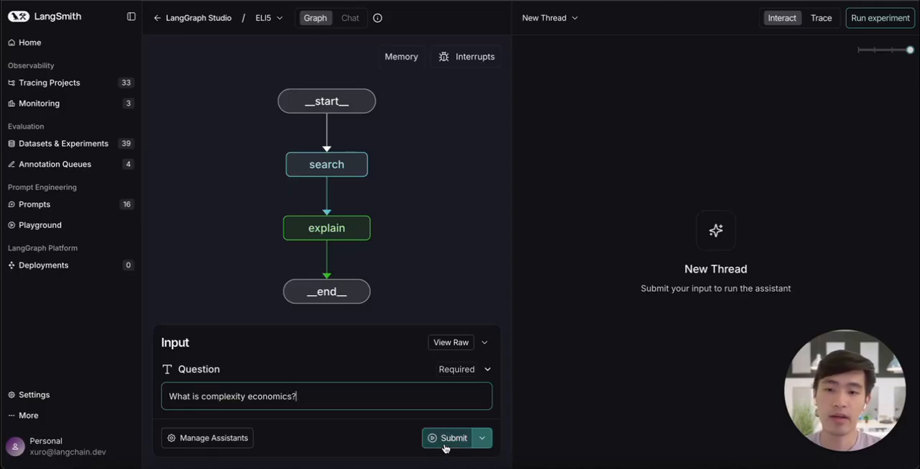
click(453, 437)
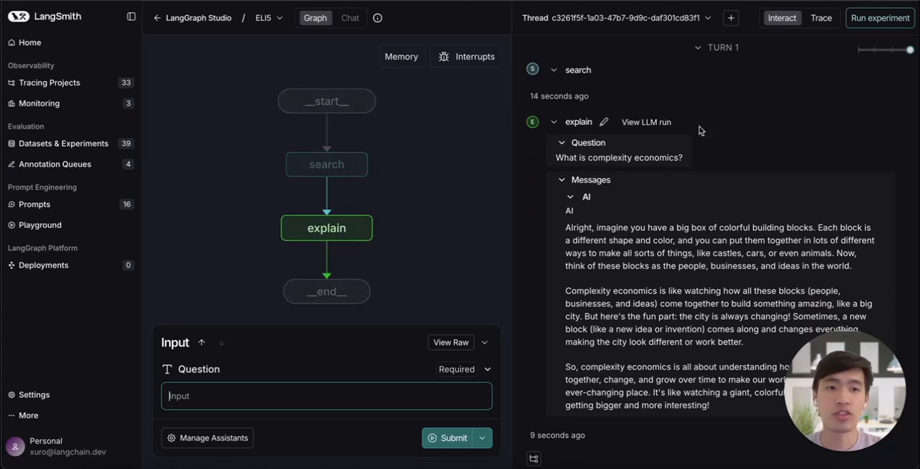
mouse_move(821, 17)
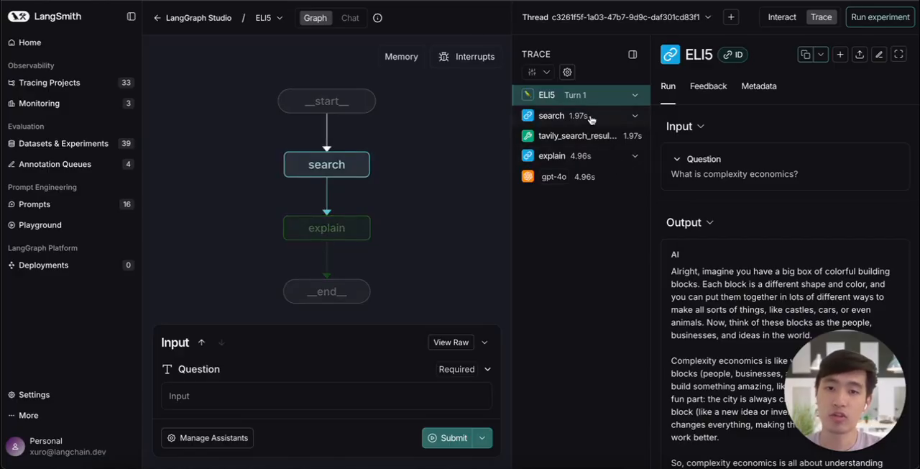
Step: View the run's trace and select the search tool step
click(551, 115)
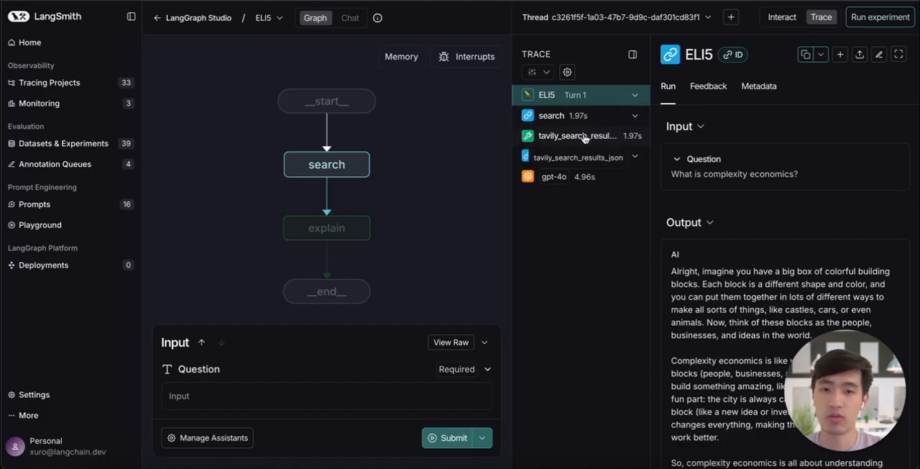
mouse_move(585, 159)
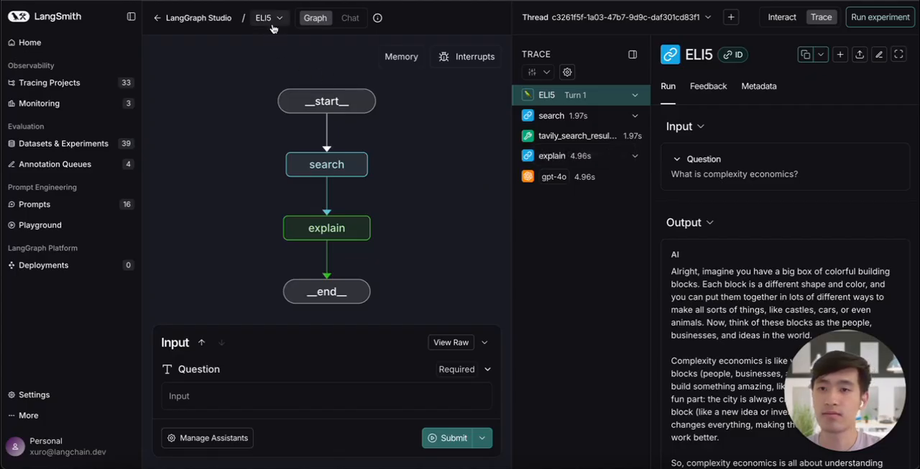
Step: Switch to Buggy ELI5 and type "What is complex" into the question
click(263, 17)
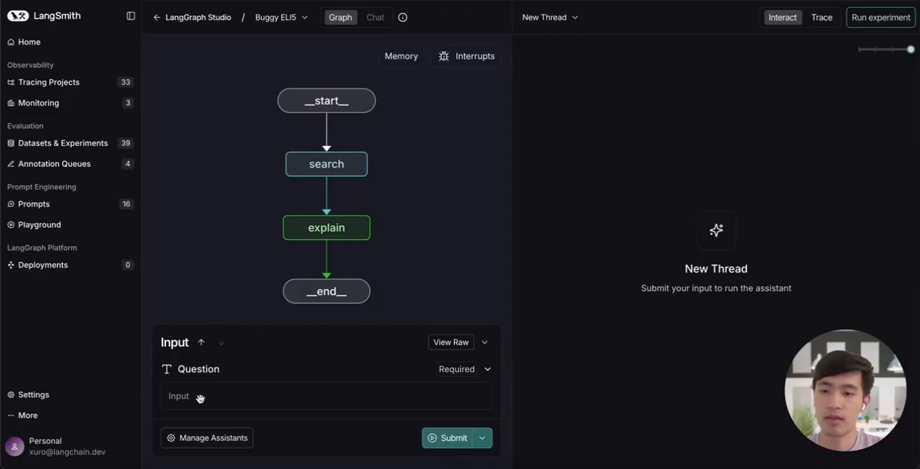
text(What is complexity economics?)
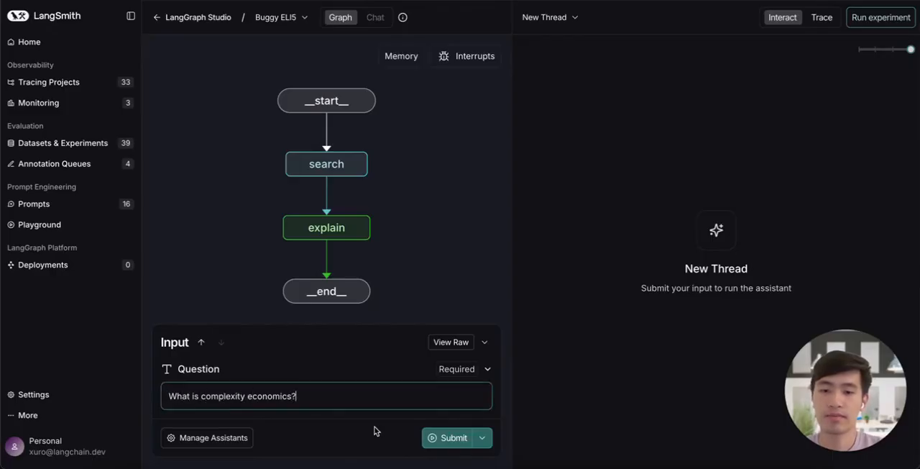
Step: Submit the complexity economics question to Buggy ELI5 and scroll the technical answer
click(453, 437)
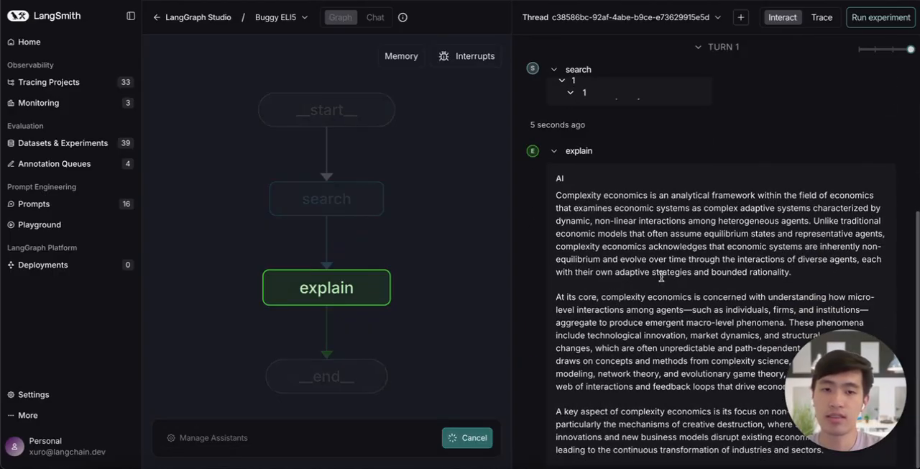
scroll(down, 3)
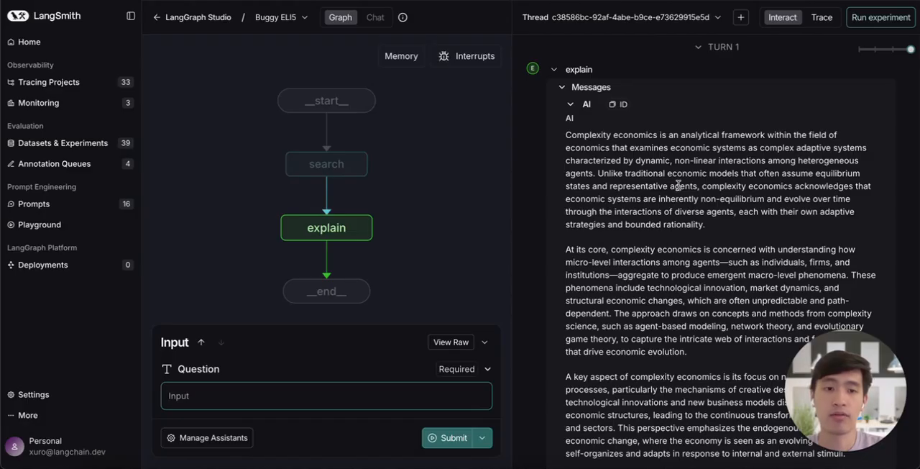
mouse_move(757, 162)
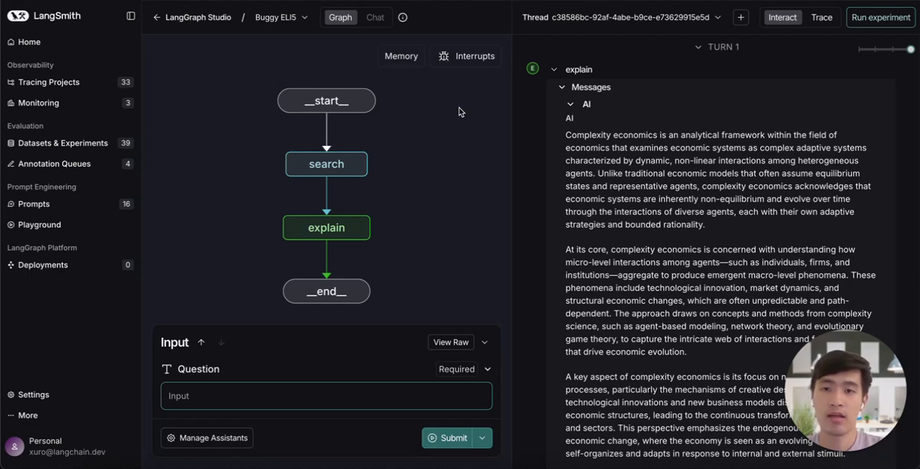
mouse_move(822, 16)
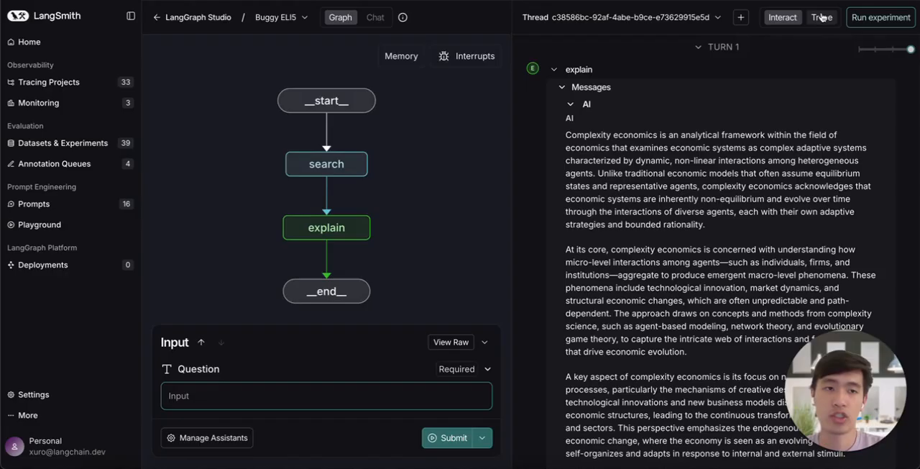
Step: Open the Buggy ELI5 trace and inspect the Tavily search query and content
click(822, 16)
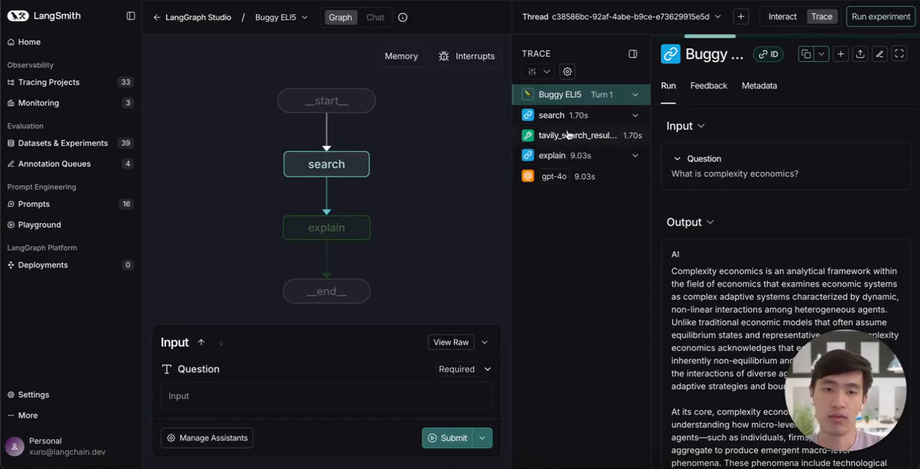
click(578, 136)
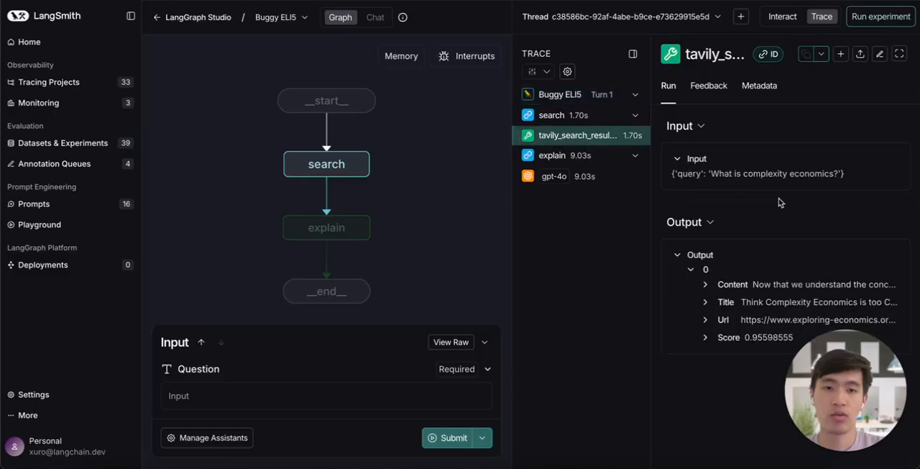
mouse_move(727, 247)
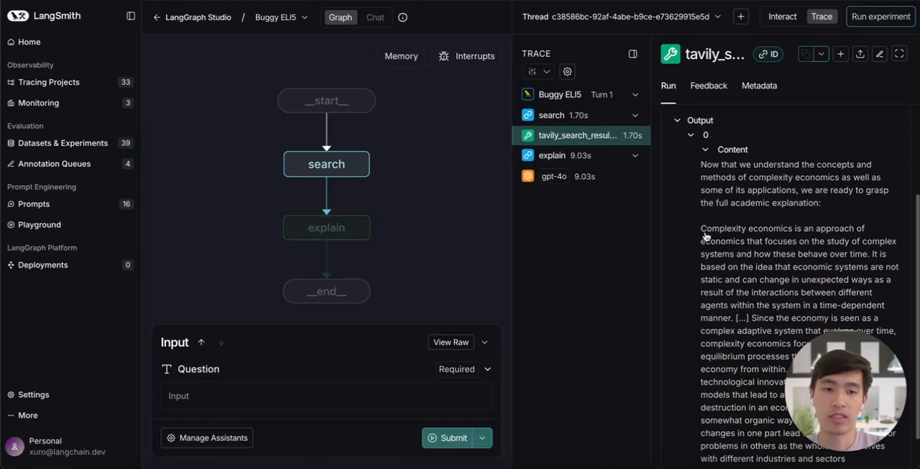
scroll(down, 3)
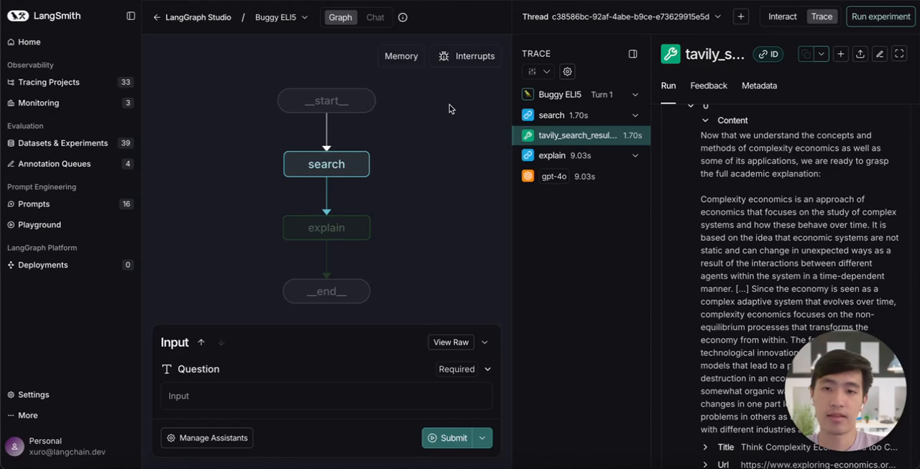
mouse_move(702, 204)
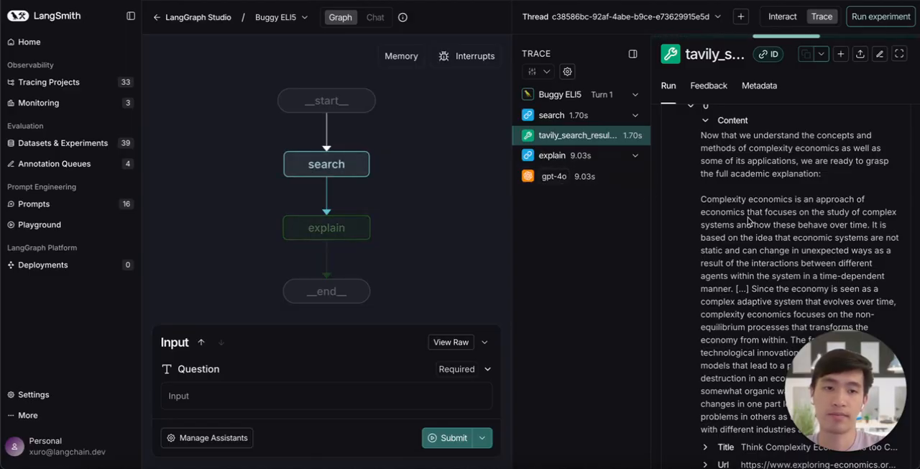
Step: Select the gpt-4o run to read its professor-style technical prompt
click(553, 176)
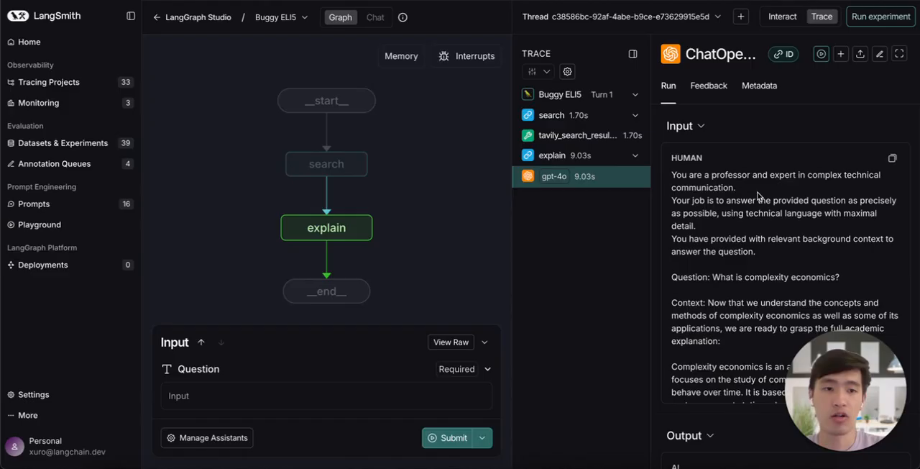
mouse_move(836, 185)
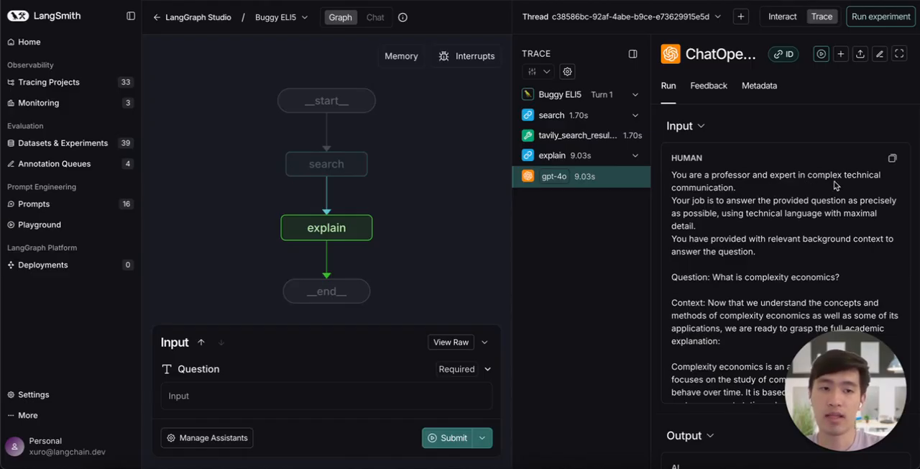
mouse_move(747, 225)
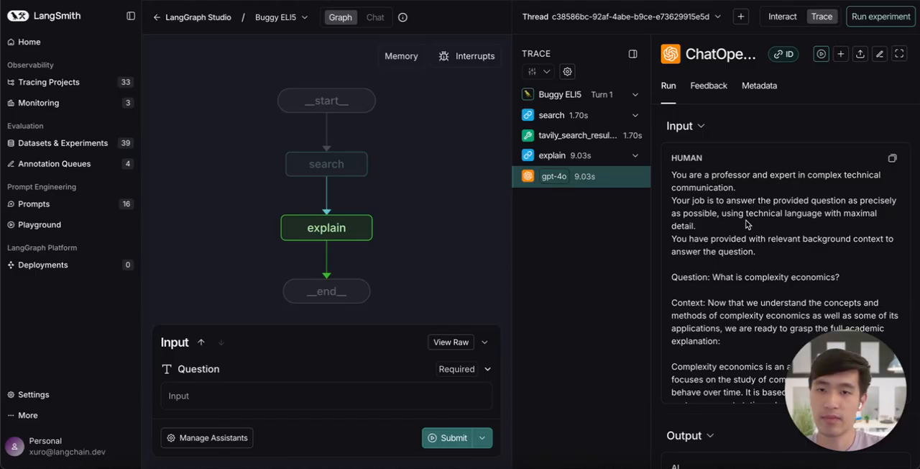
mouse_move(734, 296)
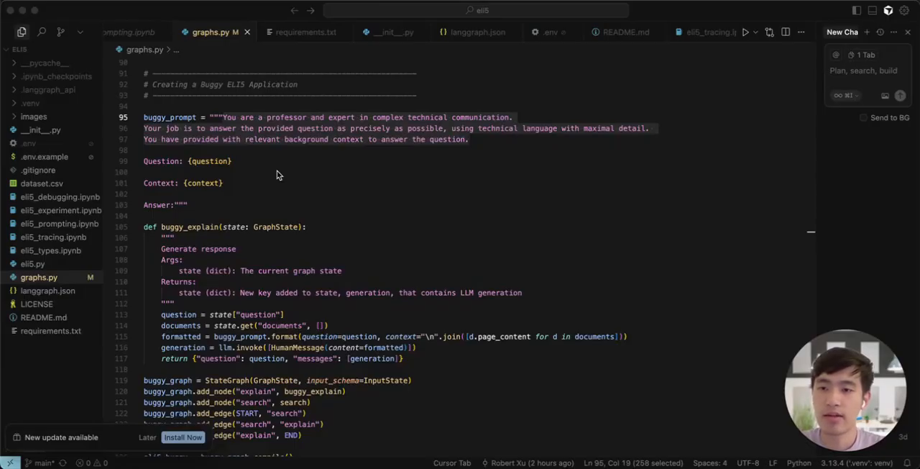
mouse_move(301, 112)
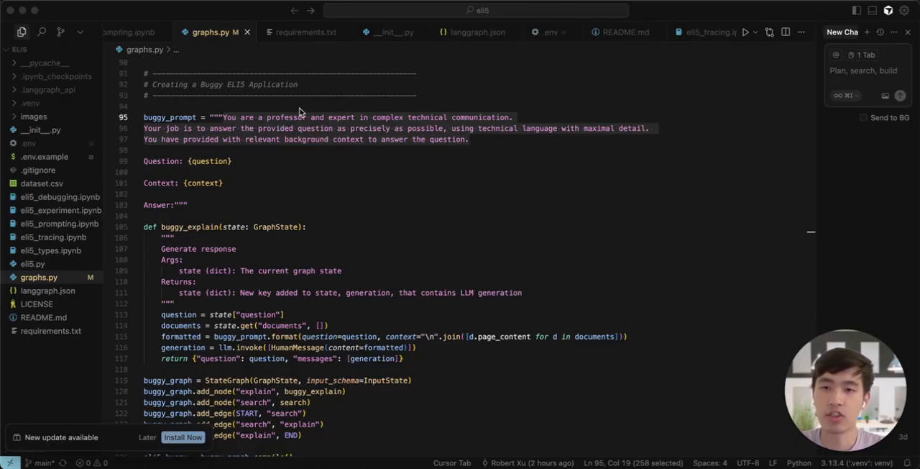
mouse_move(306, 139)
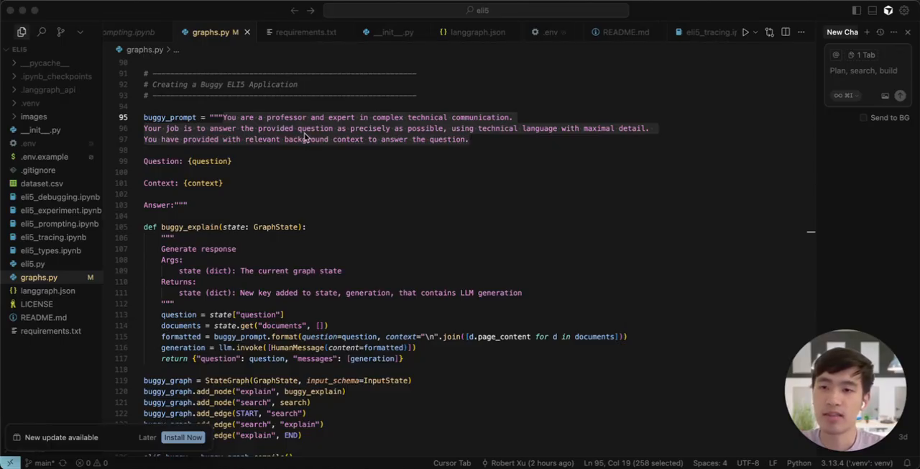
Step: Rewrite buggy_prompt in graphs.py to explain topics simply enough for a 5-year-old
click(382, 140)
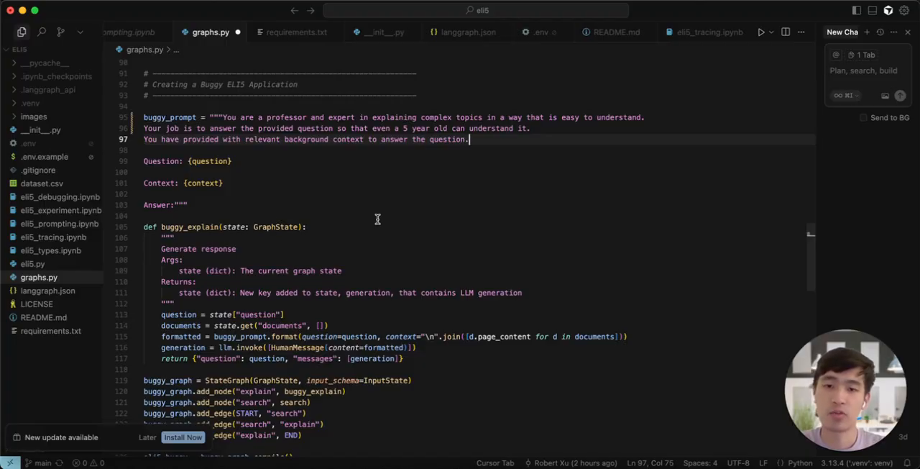
mouse_move(376, 210)
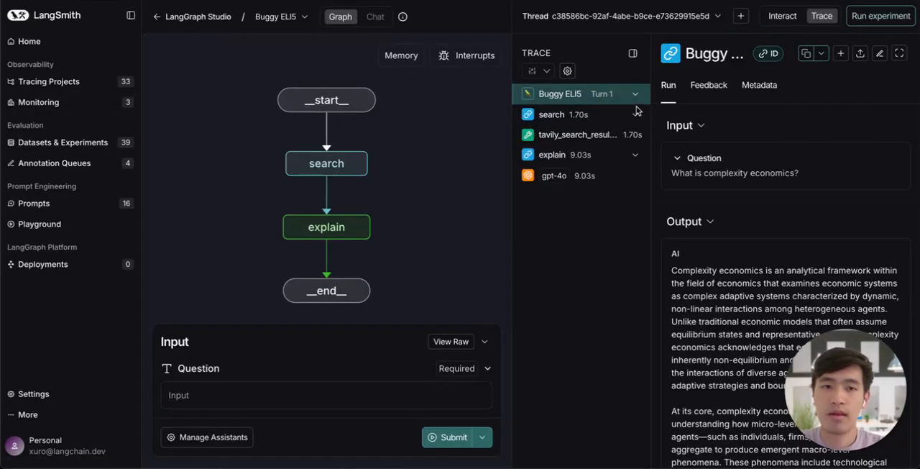
Step: Run Buggy ELI5 on 'What is complexity economics?' in a new thread
click(327, 394)
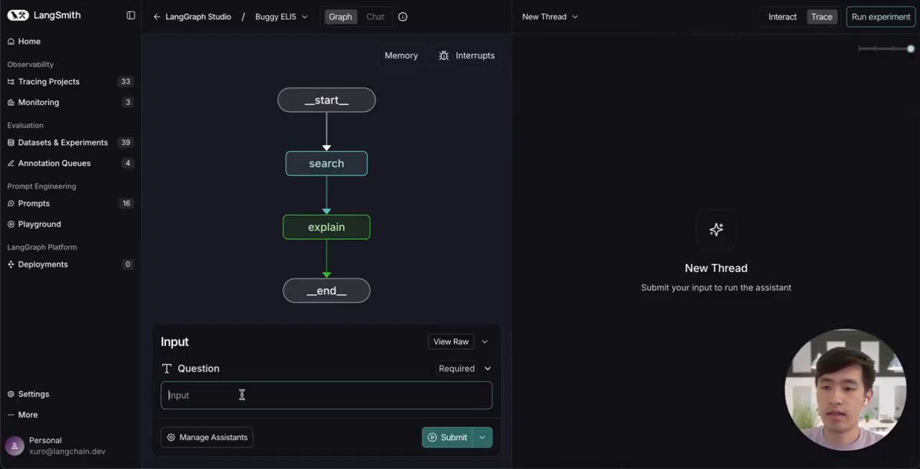
text(What is comple)
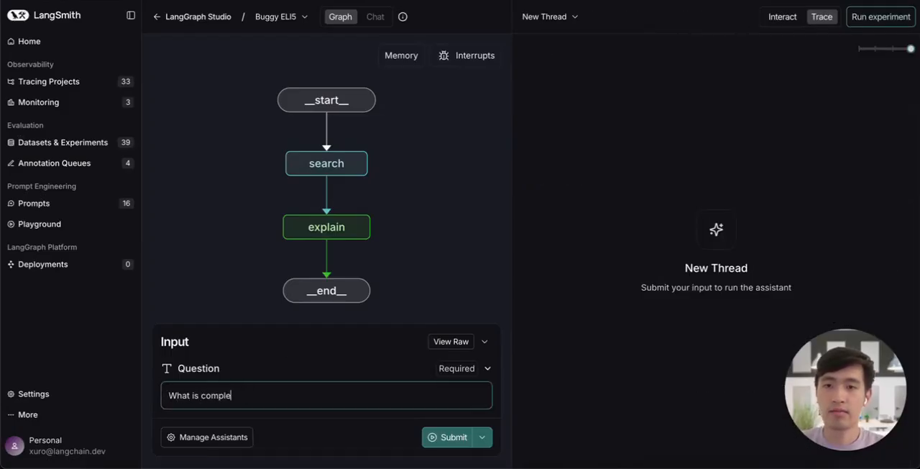
text(xity economics)
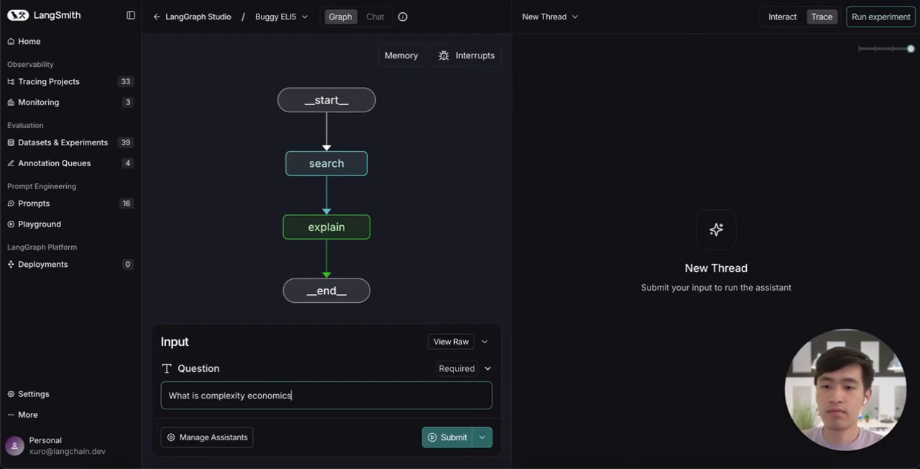
click(454, 437)
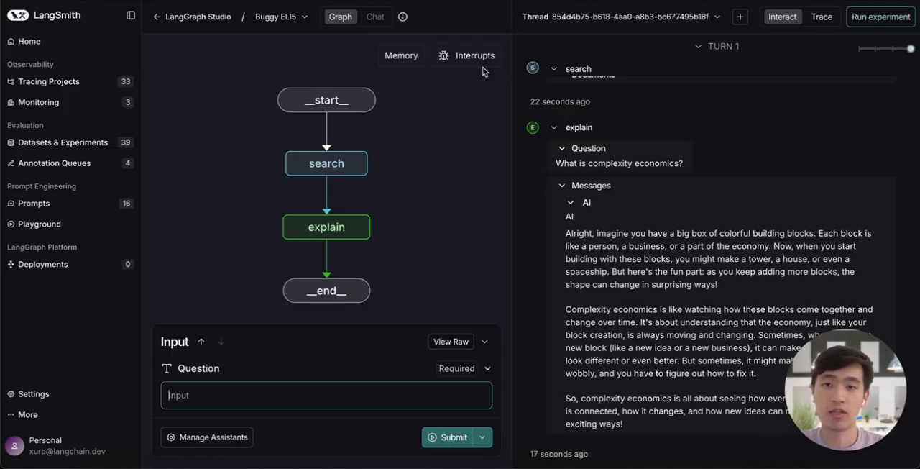
Step: Select the Flaky ELI5 graph and run the complexity economics question
click(279, 16)
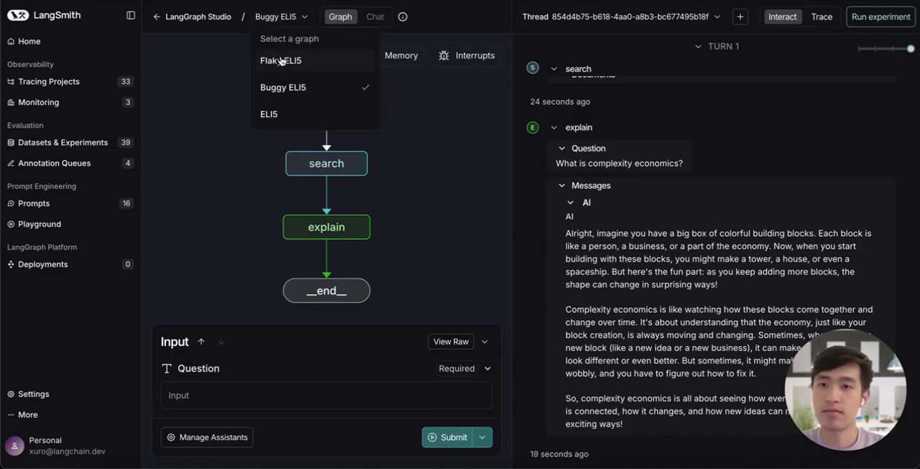
click(280, 61)
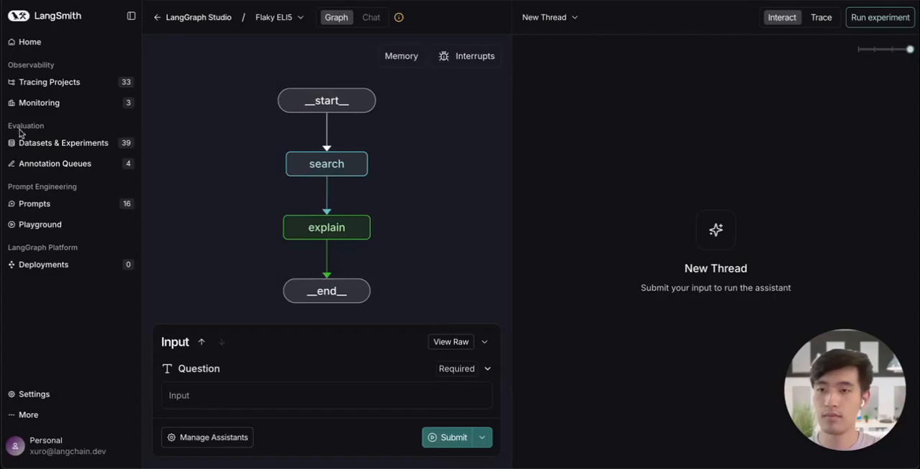
mouse_move(219, 396)
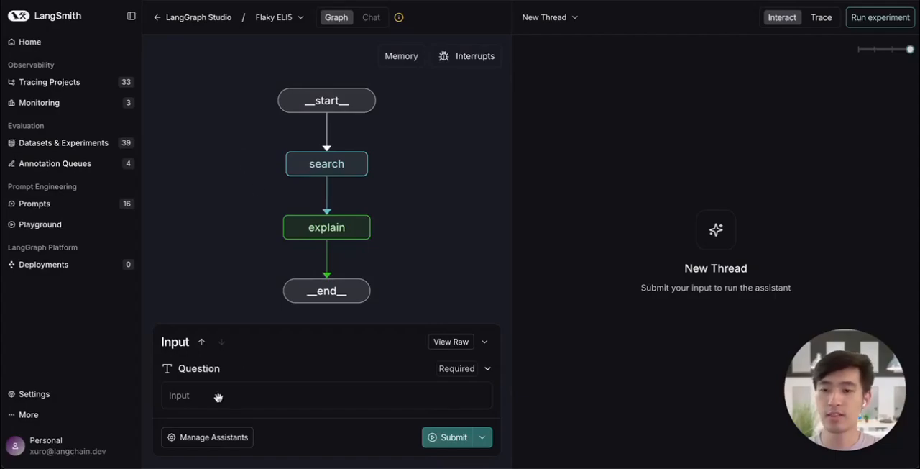
text(What is complexity economics?)
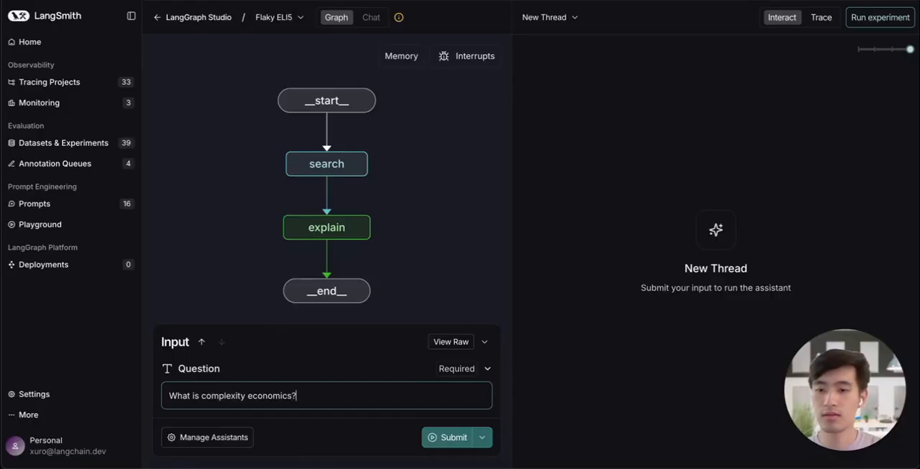
click(454, 437)
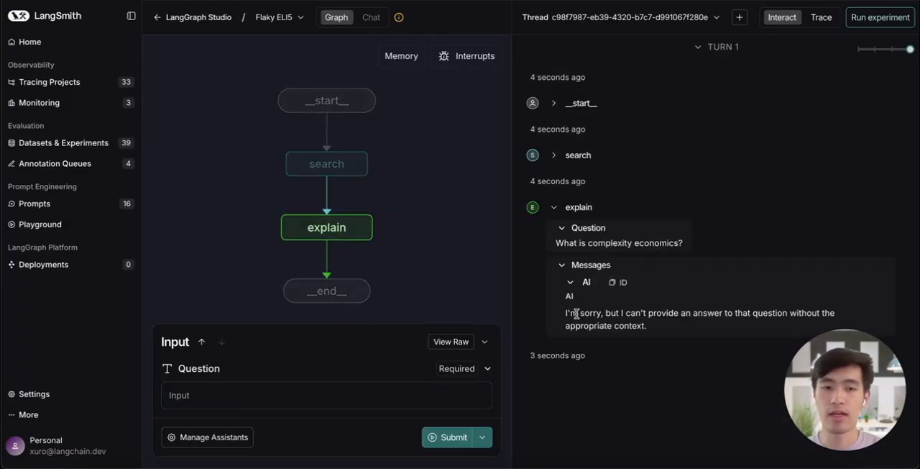
mouse_move(608, 336)
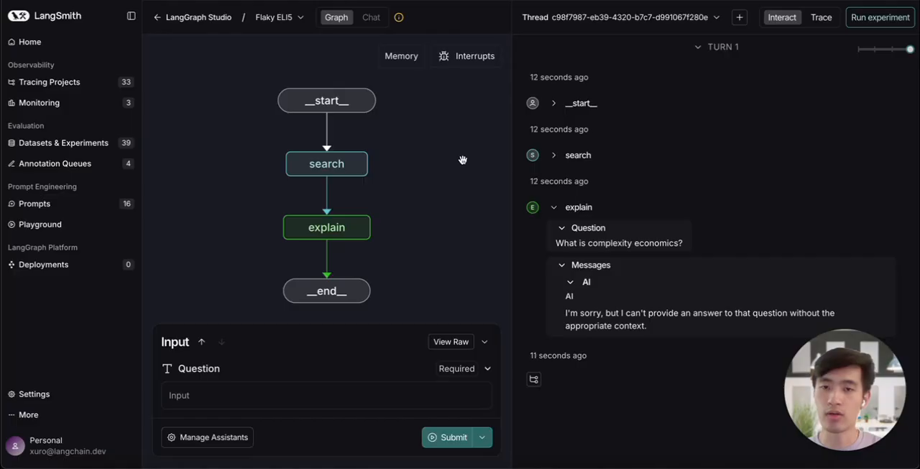
mouse_move(448, 70)
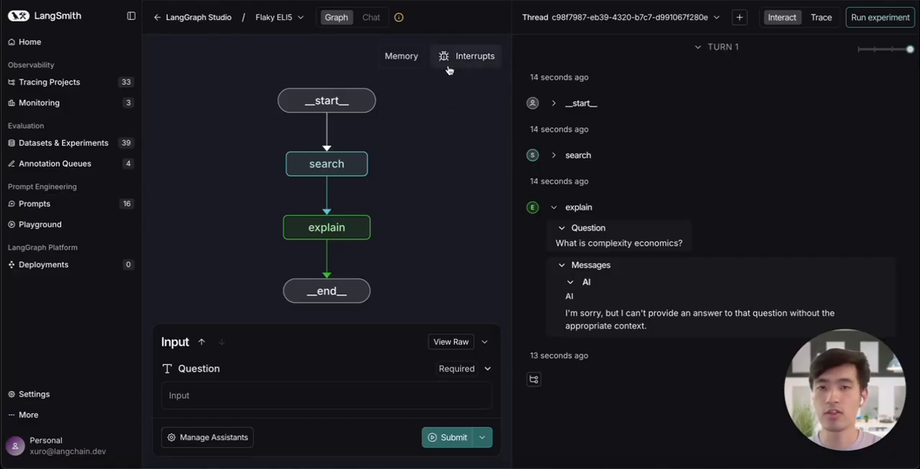
Step: Set an After interrupt on the search node and submit 'What is complexity economics?'
click(467, 55)
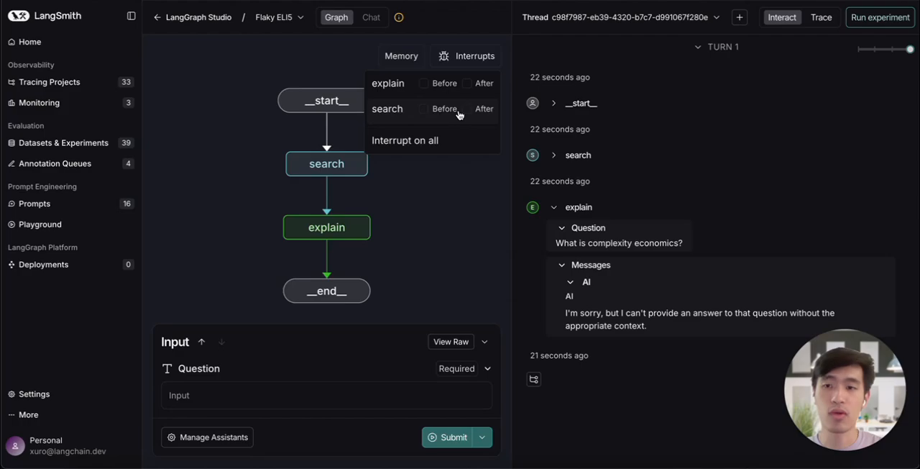
mouse_move(466, 115)
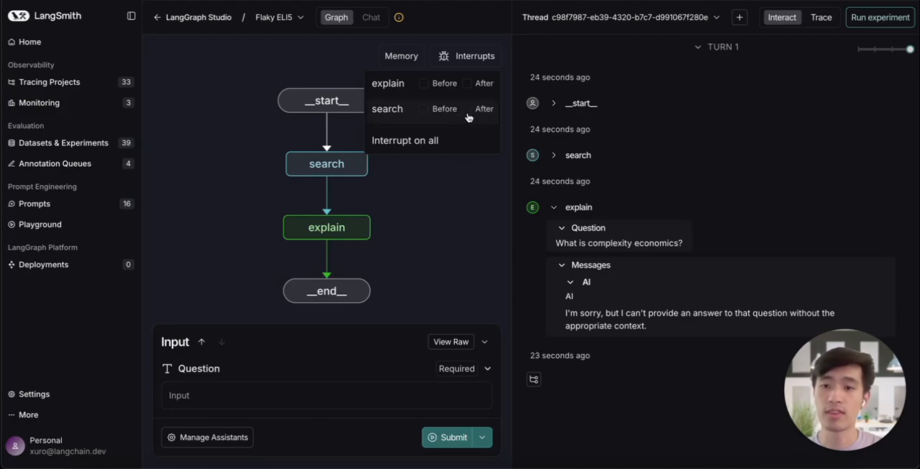
click(467, 108)
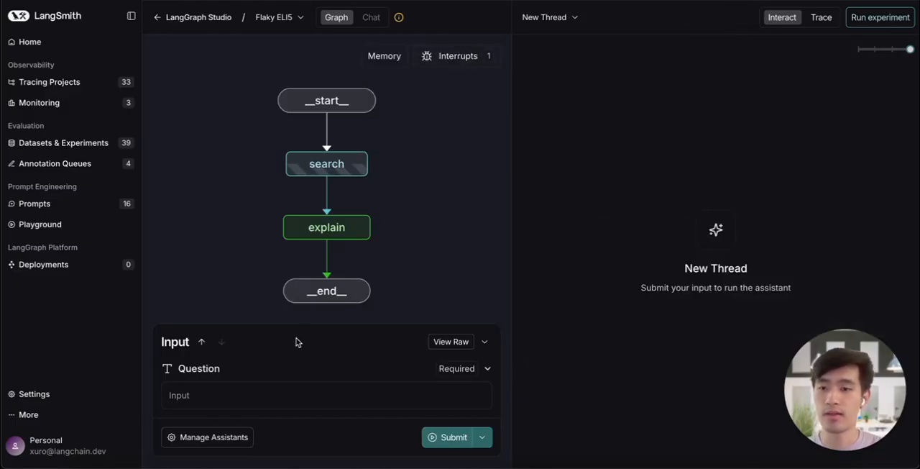
text(What is)
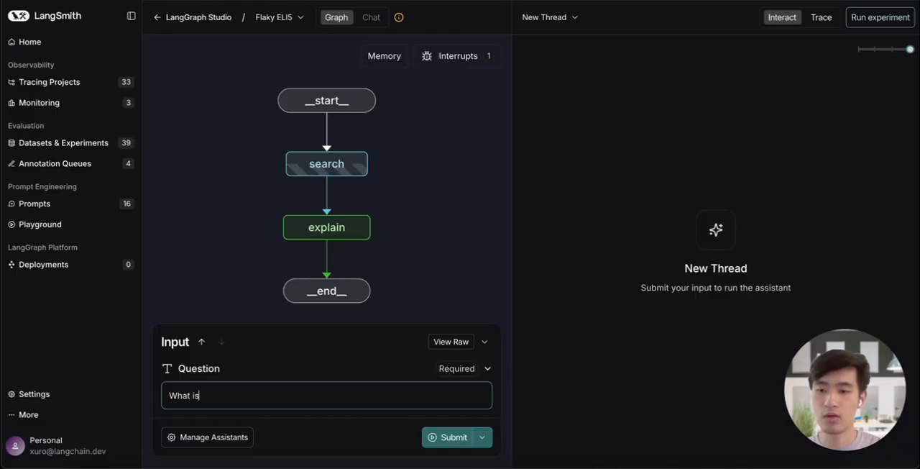
text(complexity econom)
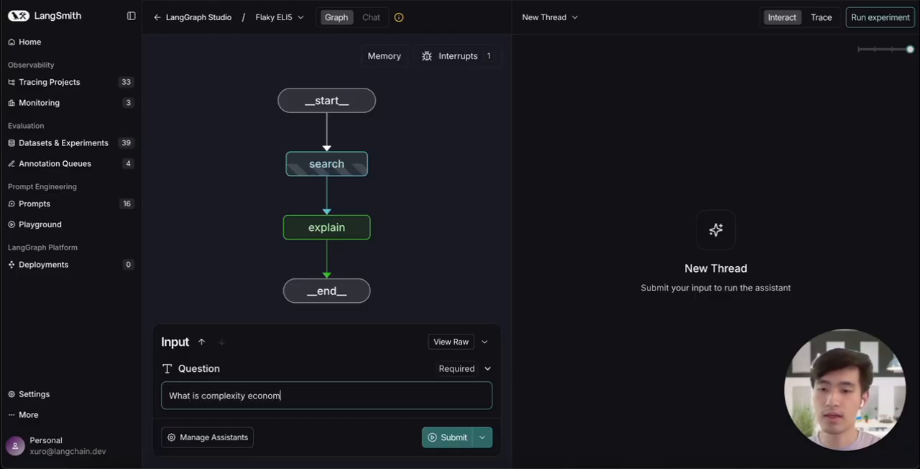
click(454, 436)
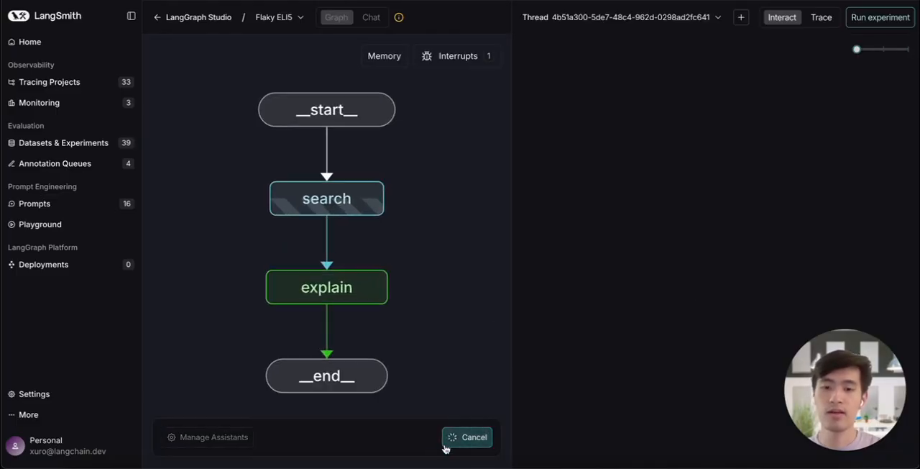
Step: Check the paused search's empty results, then continue into explain
click(466, 437)
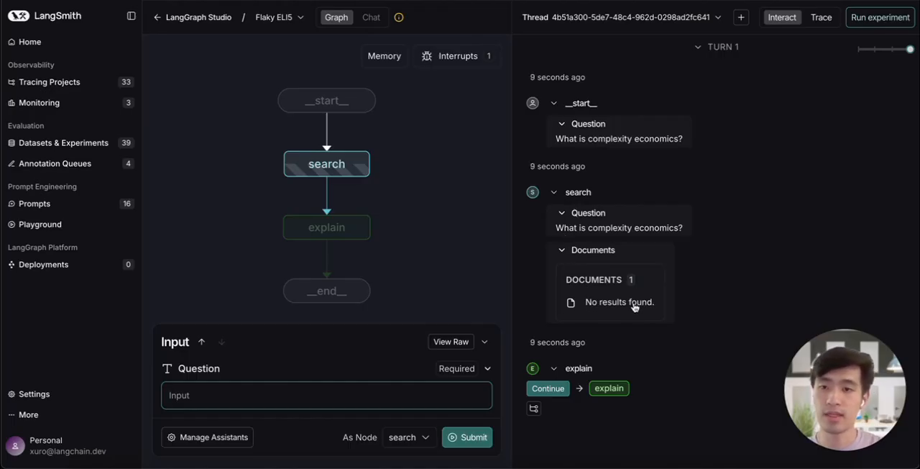
mouse_move(586, 306)
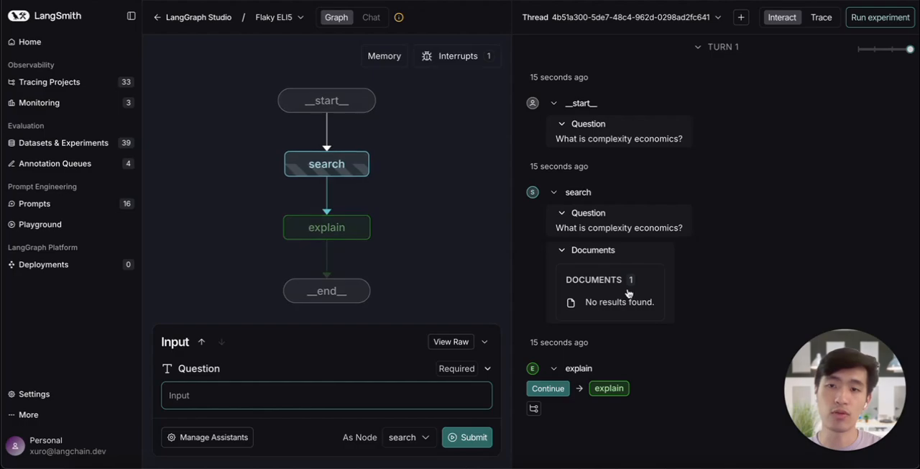
mouse_move(618, 322)
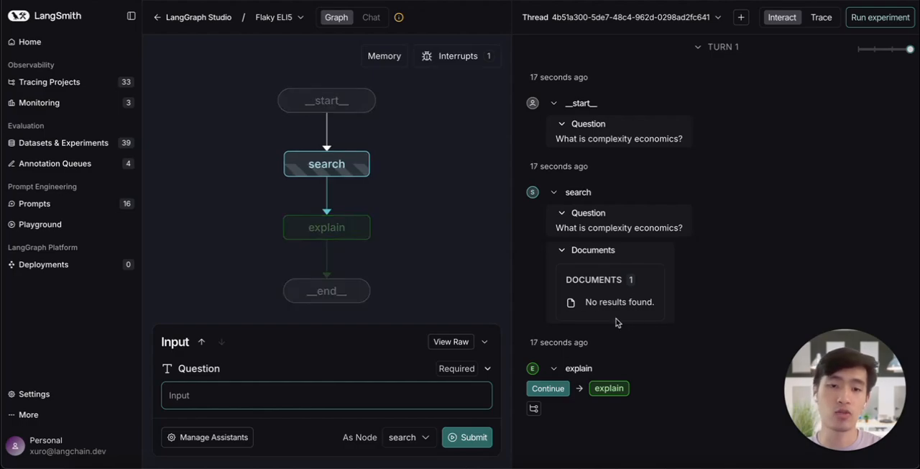
click(548, 388)
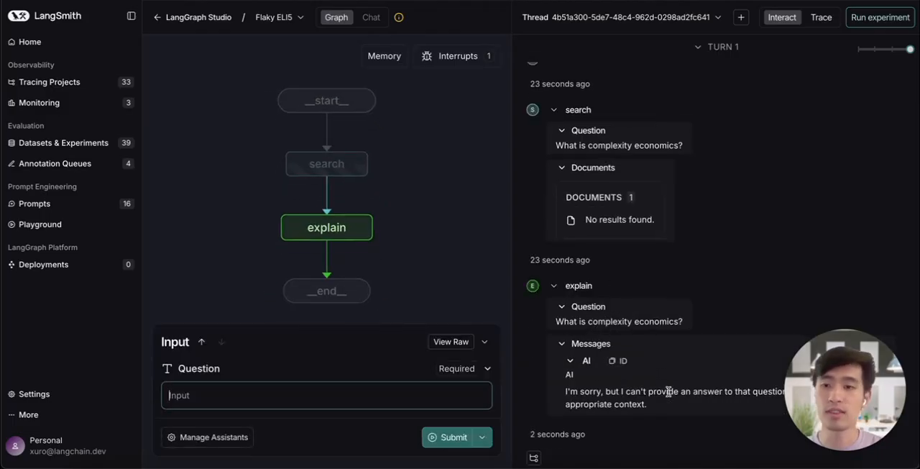
mouse_move(656, 402)
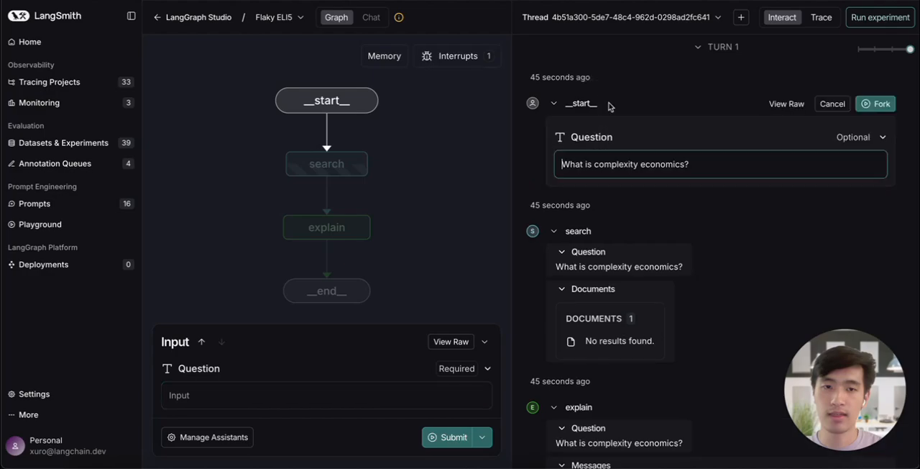
Step: Fork with 'Why are rainbows colorful?' and continue past search into explain
triple_click(624, 164)
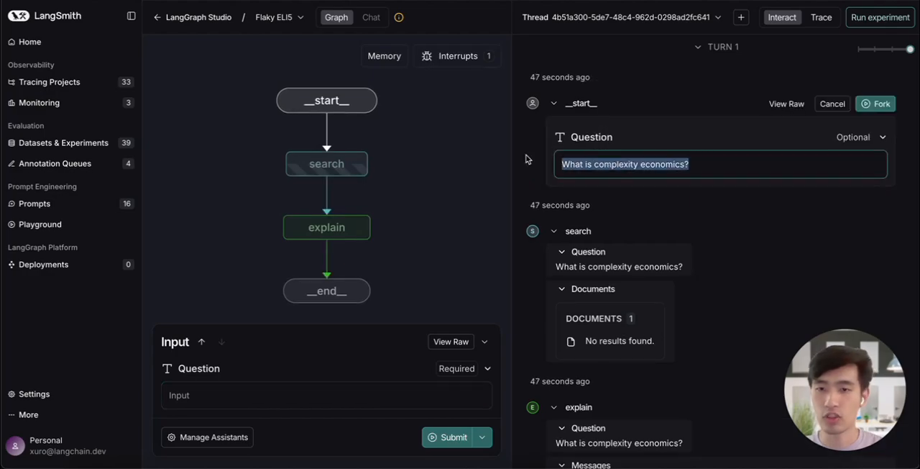
text(Why are rainbows colorful?)
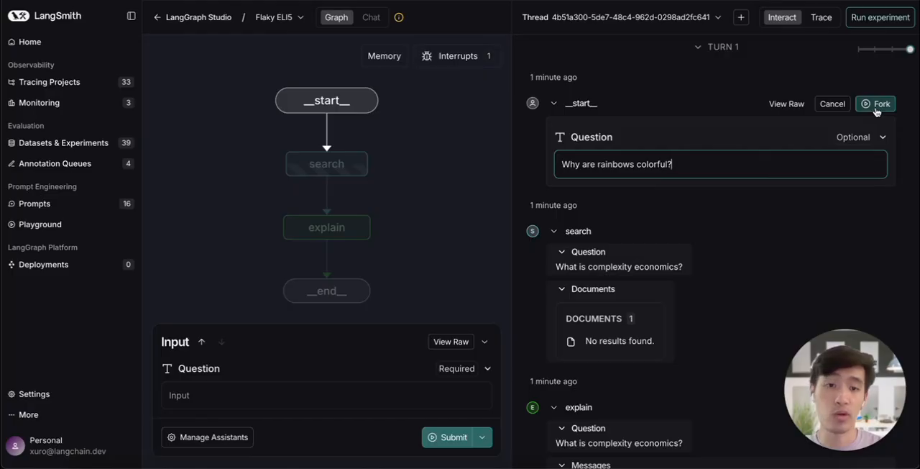
click(876, 103)
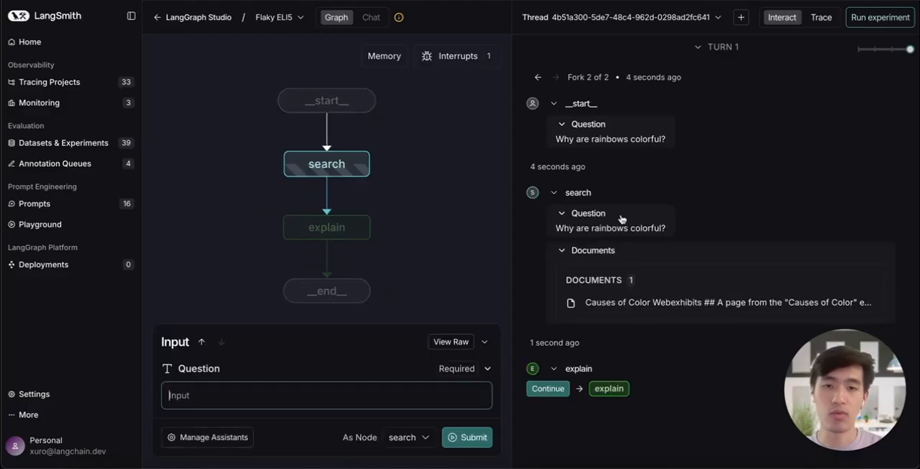
mouse_move(555, 277)
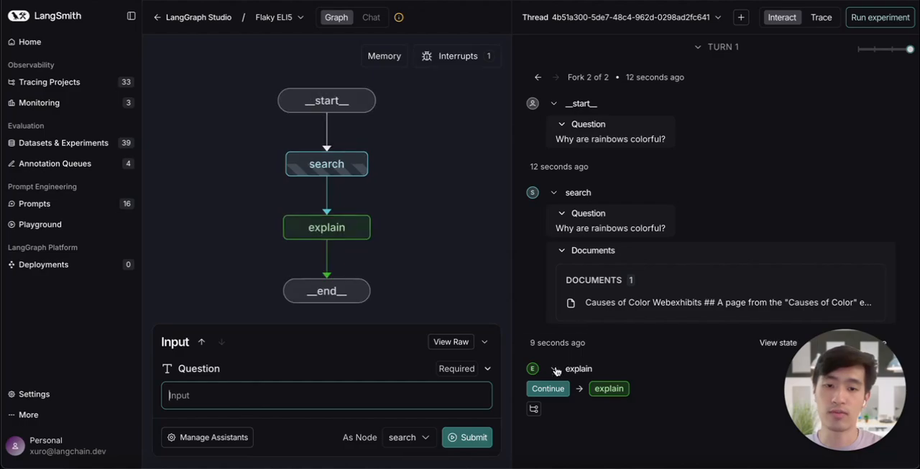
click(548, 389)
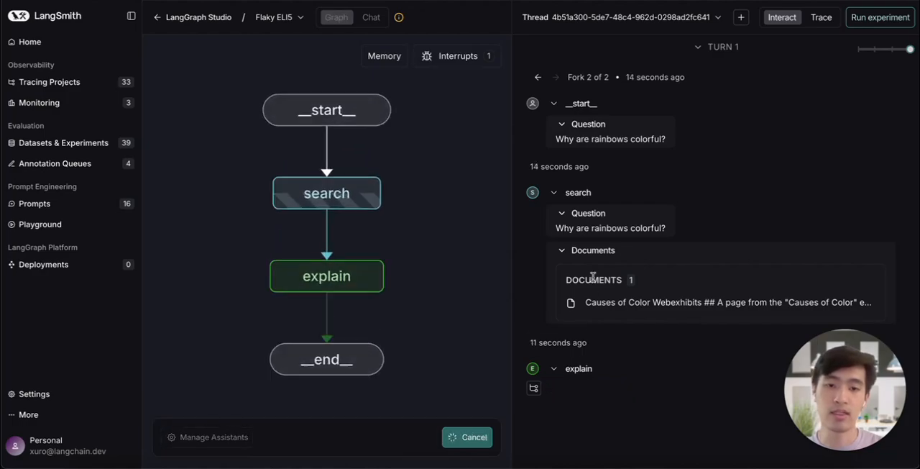